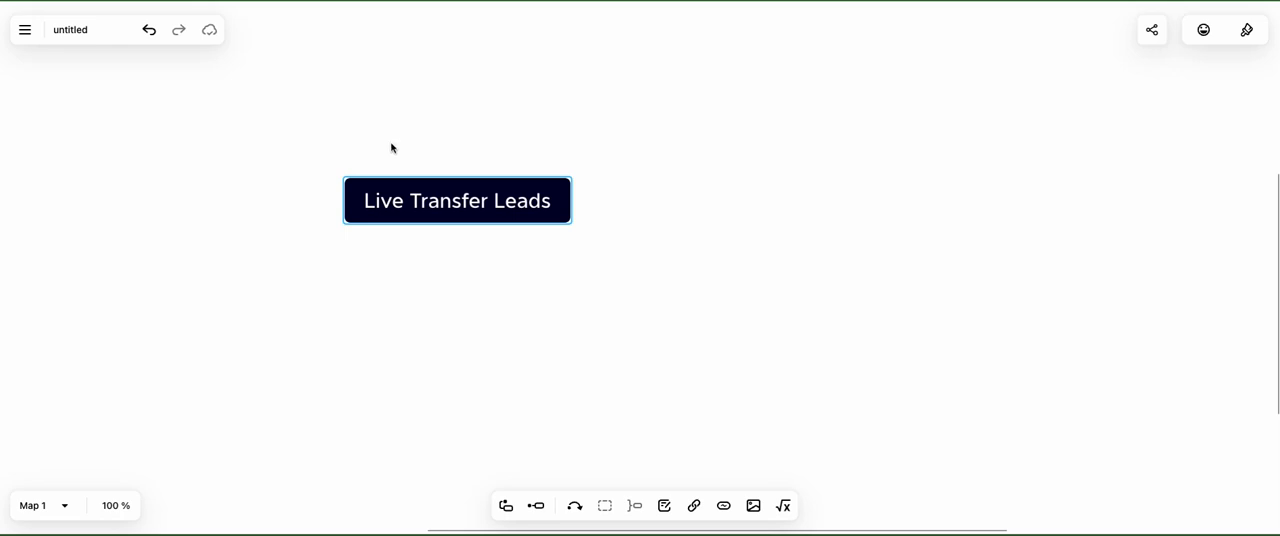
# Drag the Live Transfer Leads central topic to the centre of the canvas.
pyautogui.moveTo(456, 200); pyautogui.dragTo(384, 180)
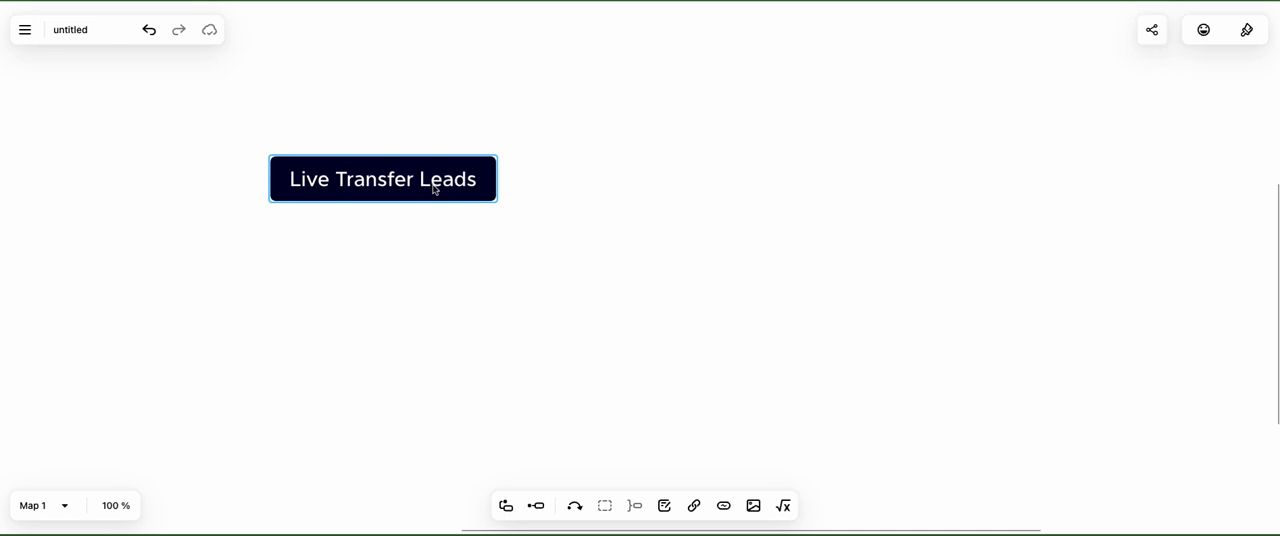
pyautogui.moveTo(384, 178); pyautogui.dragTo(560, 196)
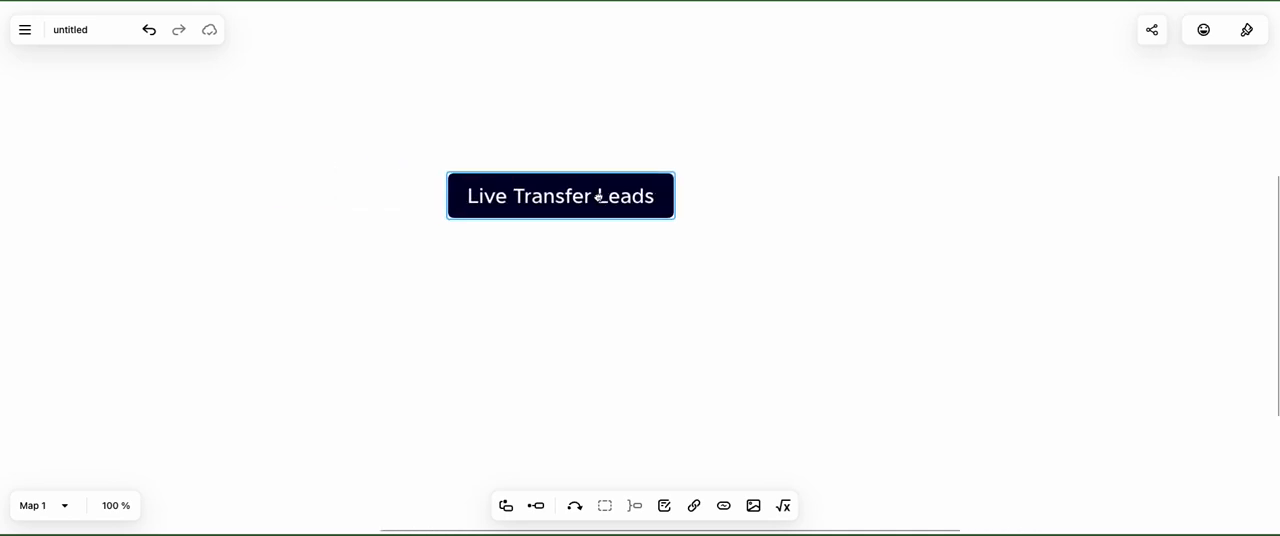
pyautogui.moveTo(560, 196); pyautogui.dragTo(648, 236)
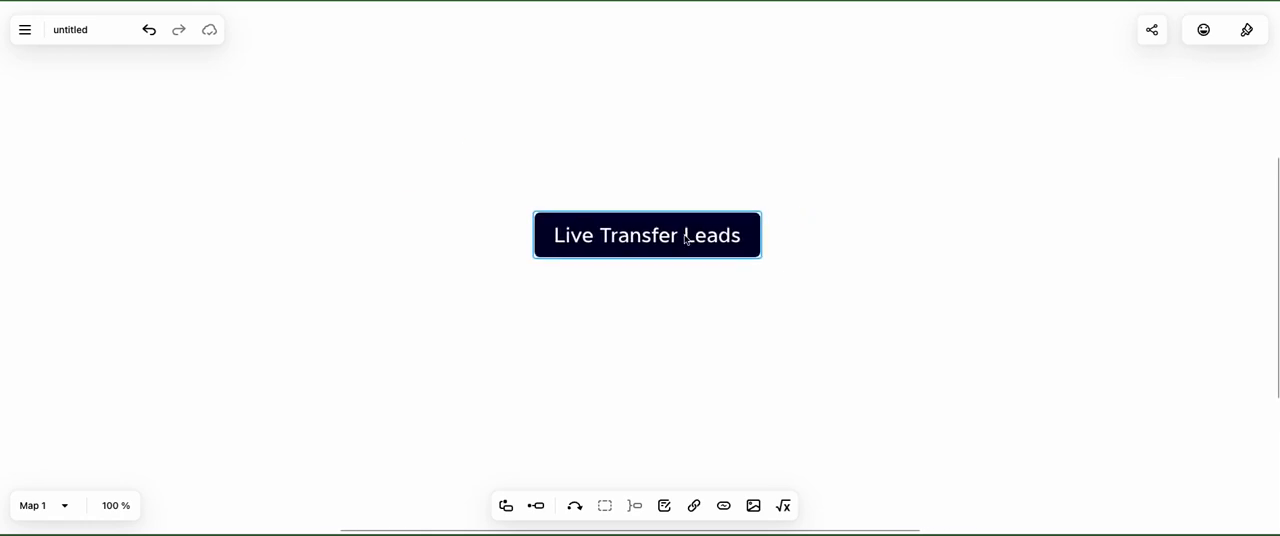
pyautogui.moveTo(468, 156)
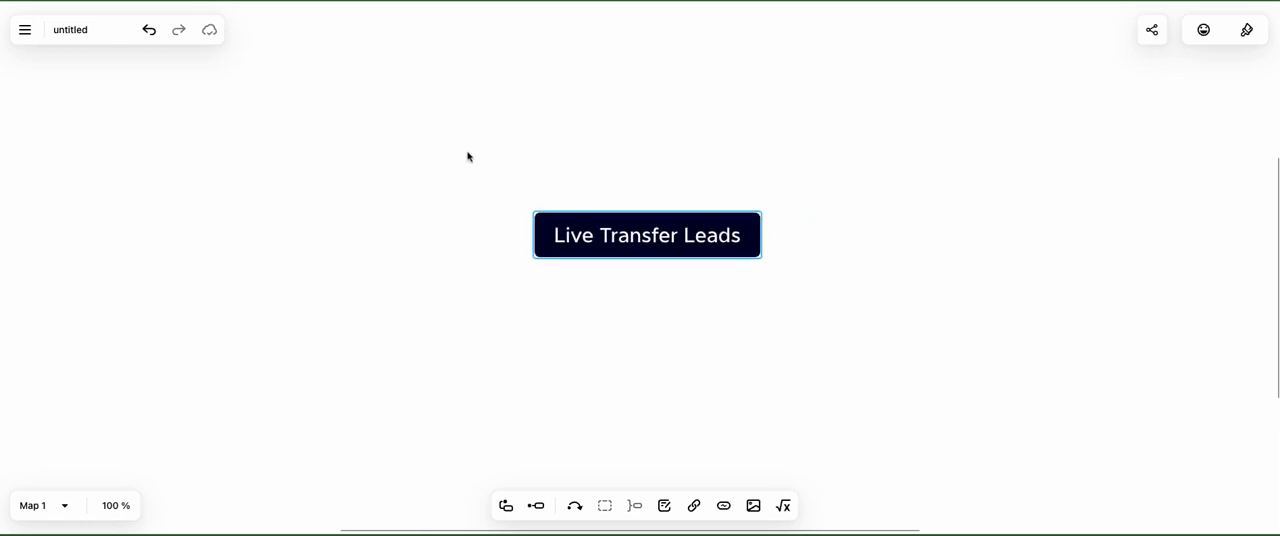
pyautogui.moveTo(504, 156)
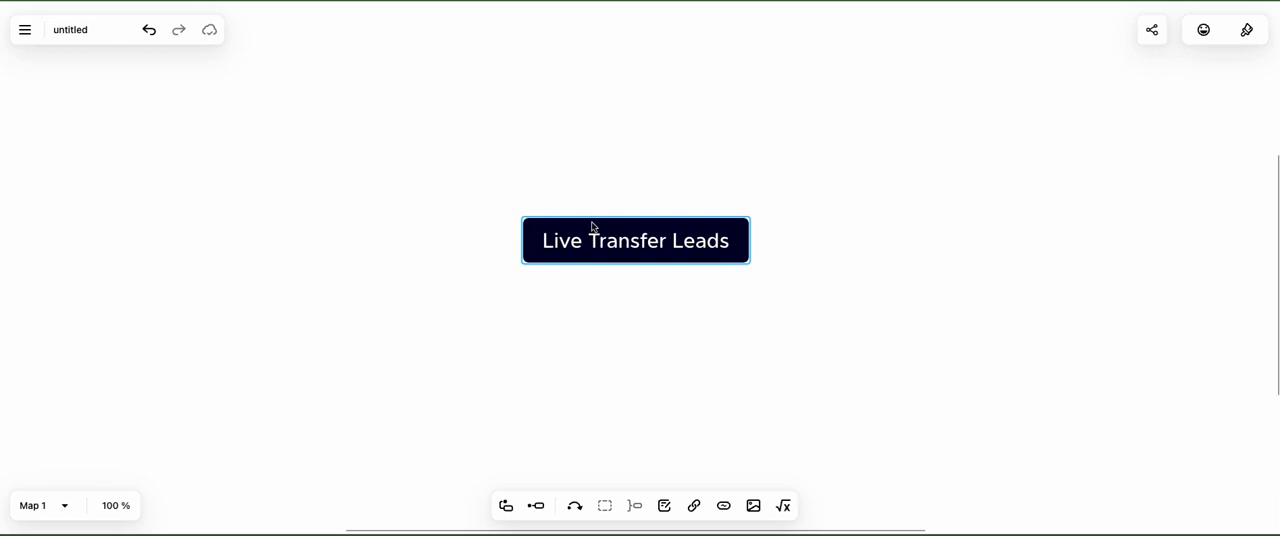
pyautogui.moveTo(492, 176)
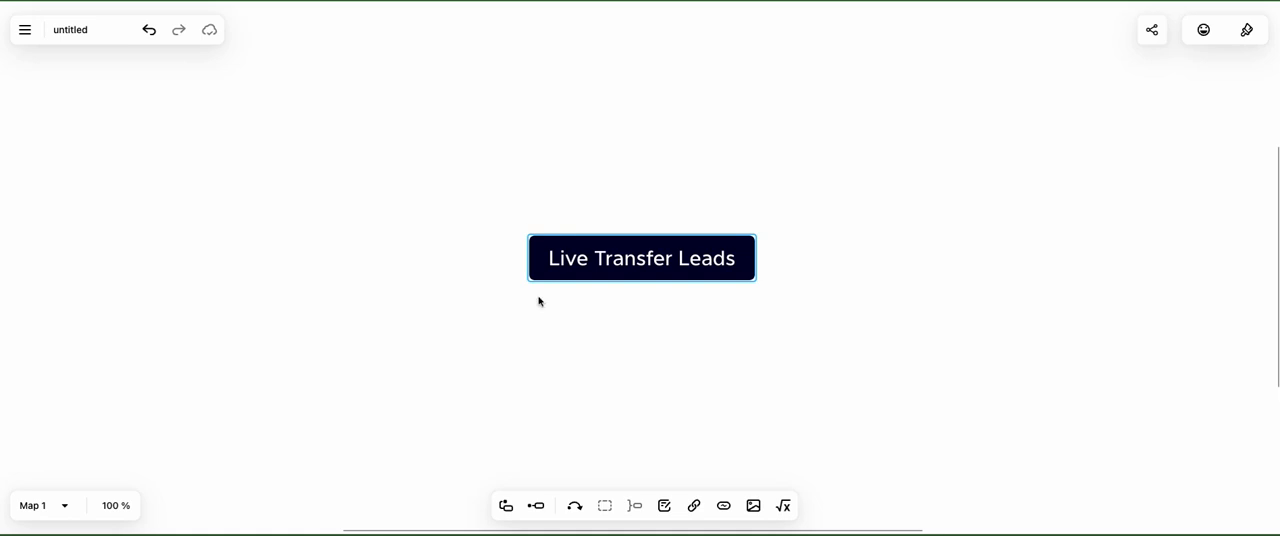
pyautogui.moveTo(538, 292)
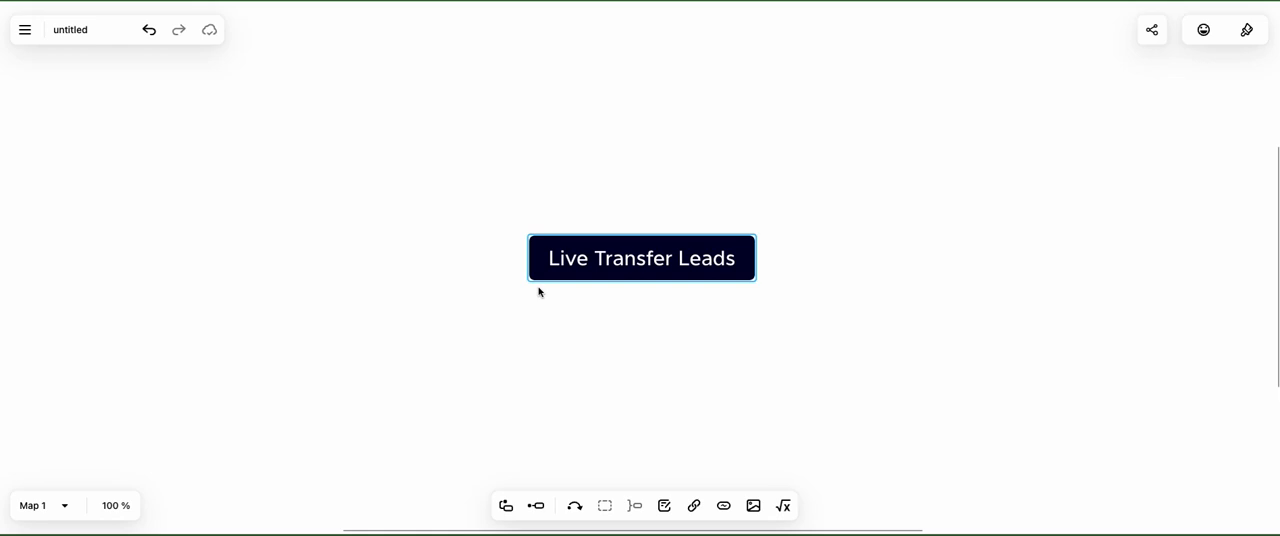
pyautogui.moveTo(1174, 52)
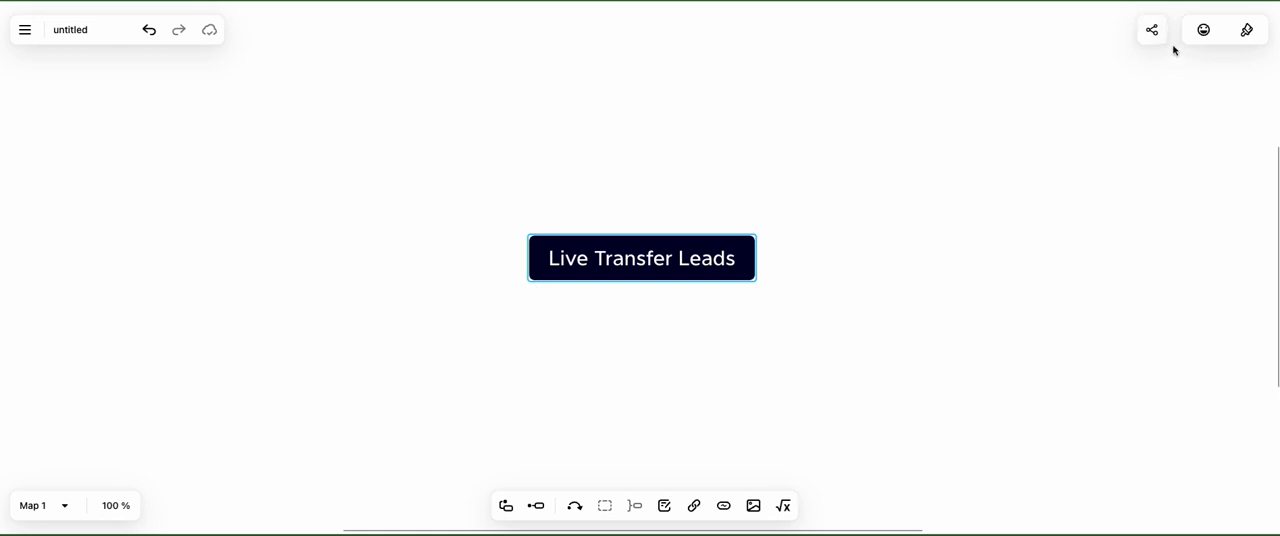
# Add a red flag and an orange star marker to the Live Transfer Leads topic.
pyautogui.click(1248, 28)
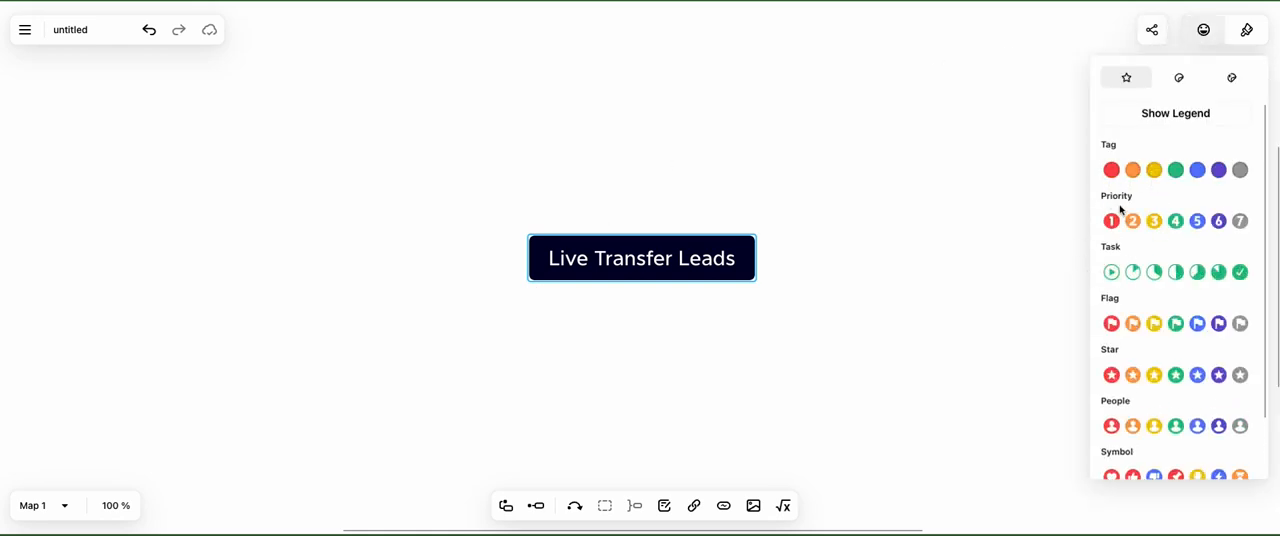
pyautogui.click(1112, 324)
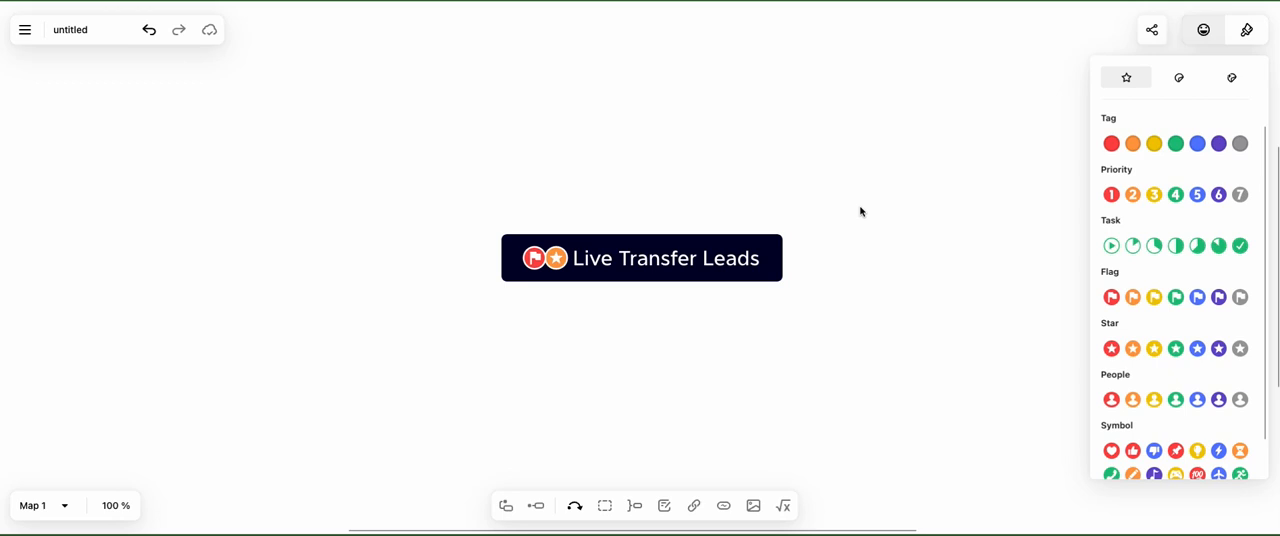
pyautogui.moveTo(574, 504)
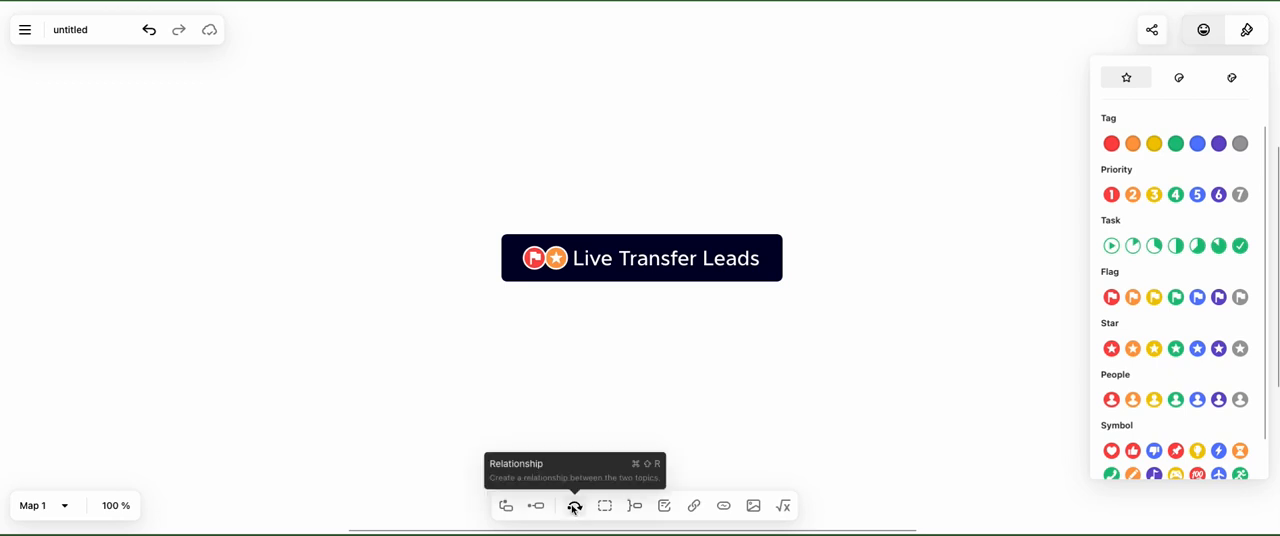
pyautogui.click(640, 258)
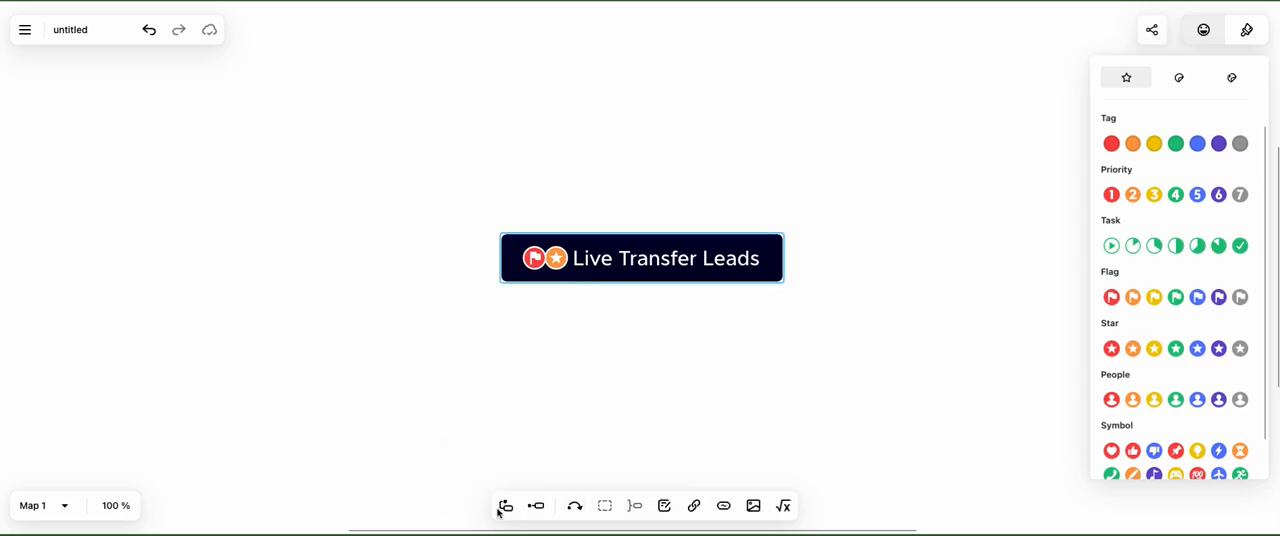
# Add a 'Run ADs on Social Media' branch from Live Transfer Leads.
pyautogui.click(536, 504)
pyautogui.write('Run')
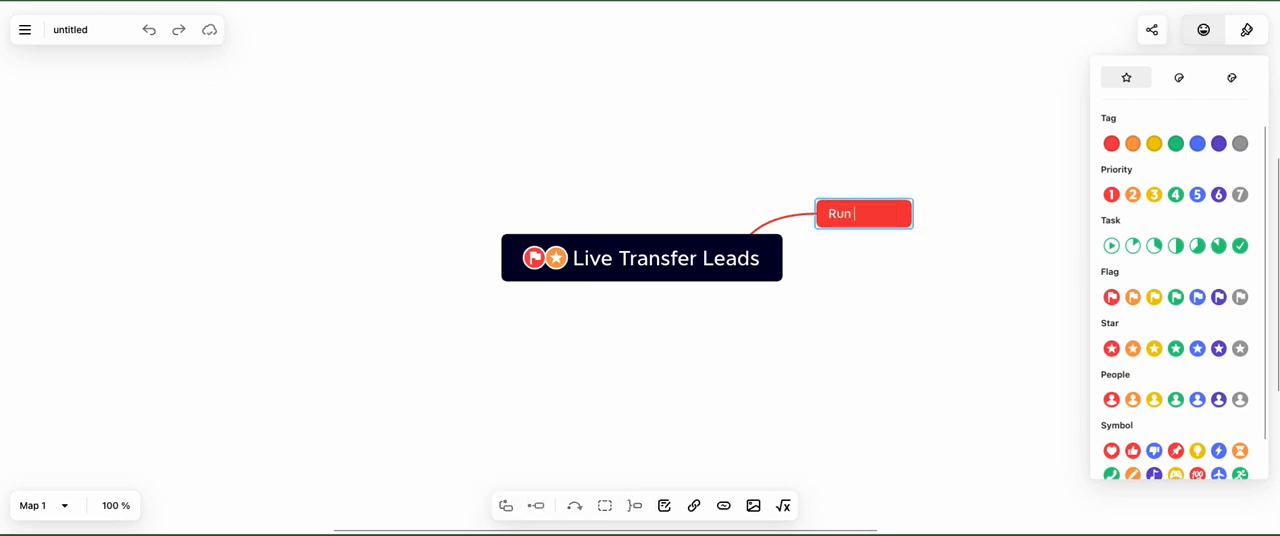
pyautogui.write('ADs on')
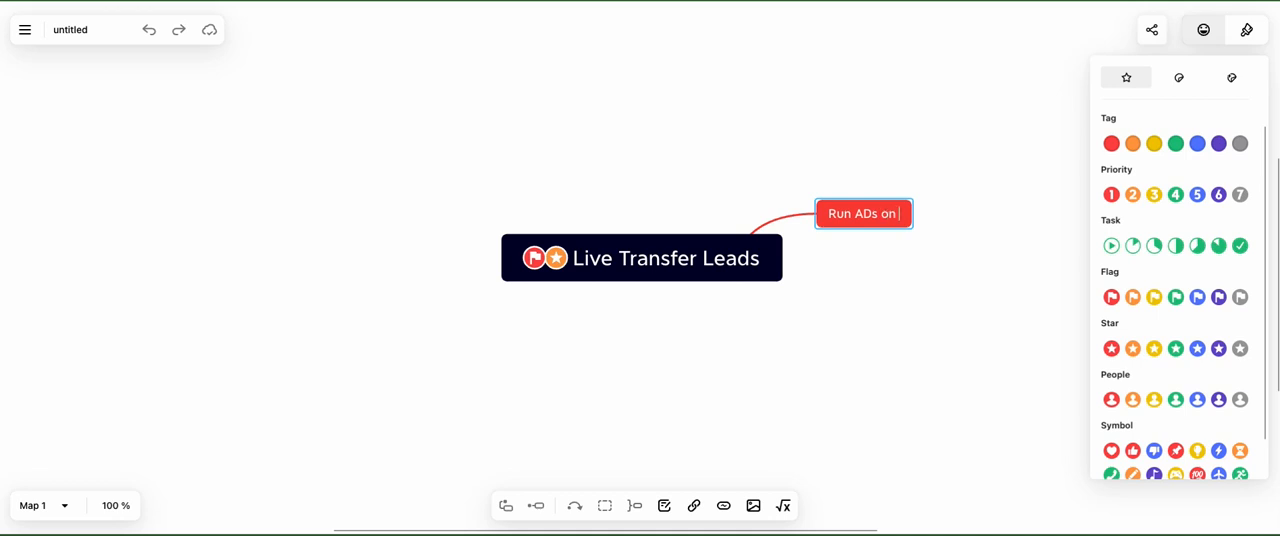
pyautogui.write('Social Media')
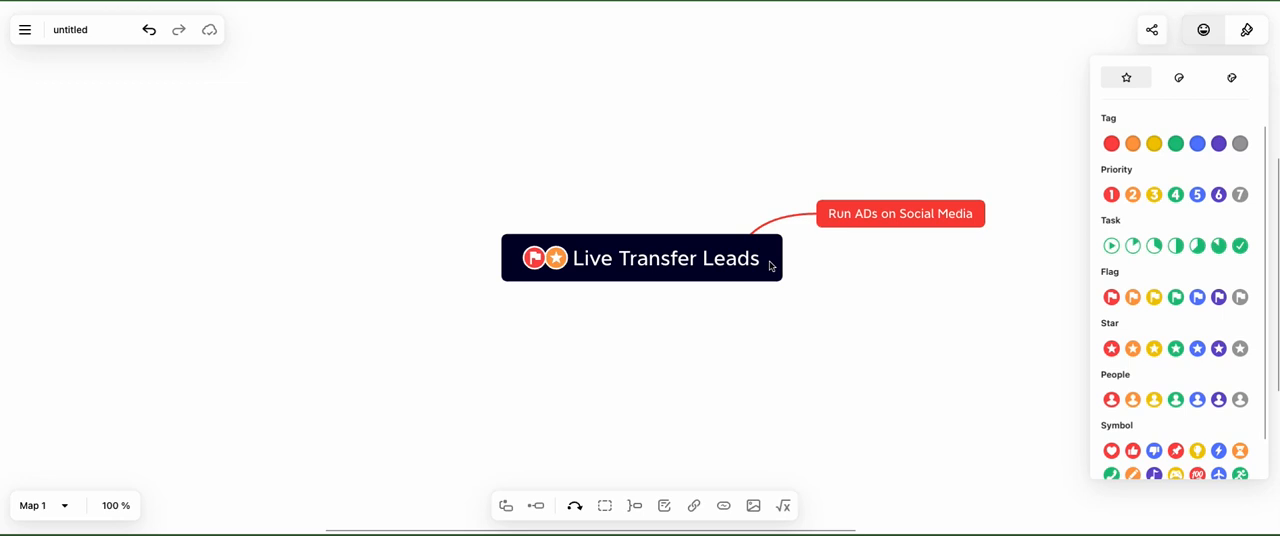
pyautogui.moveTo(998, 76)
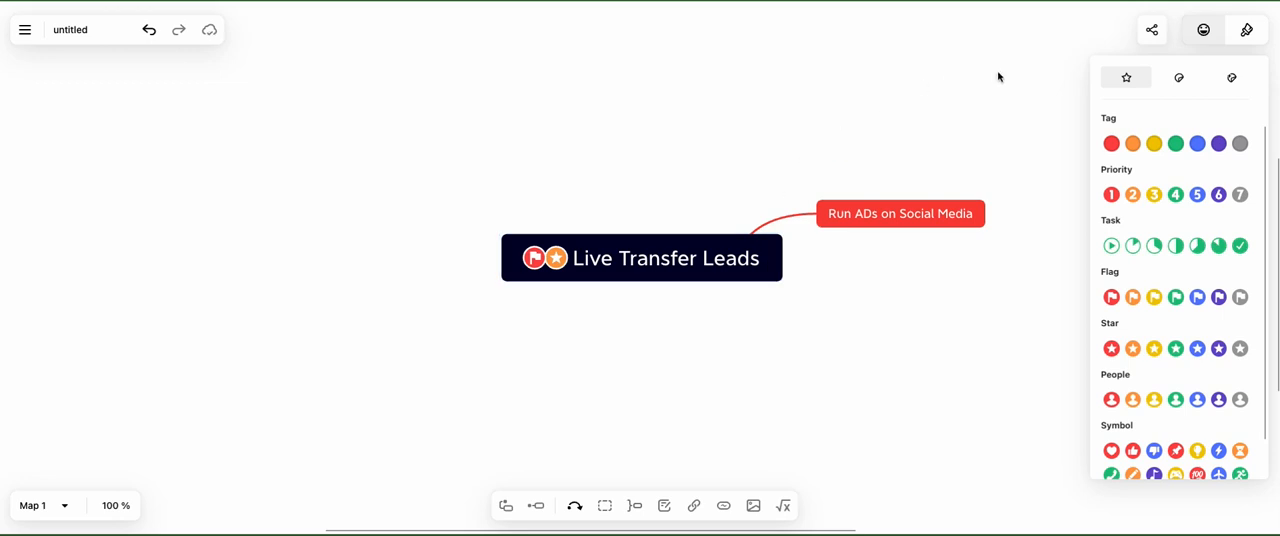
pyautogui.moveTo(1006, 98)
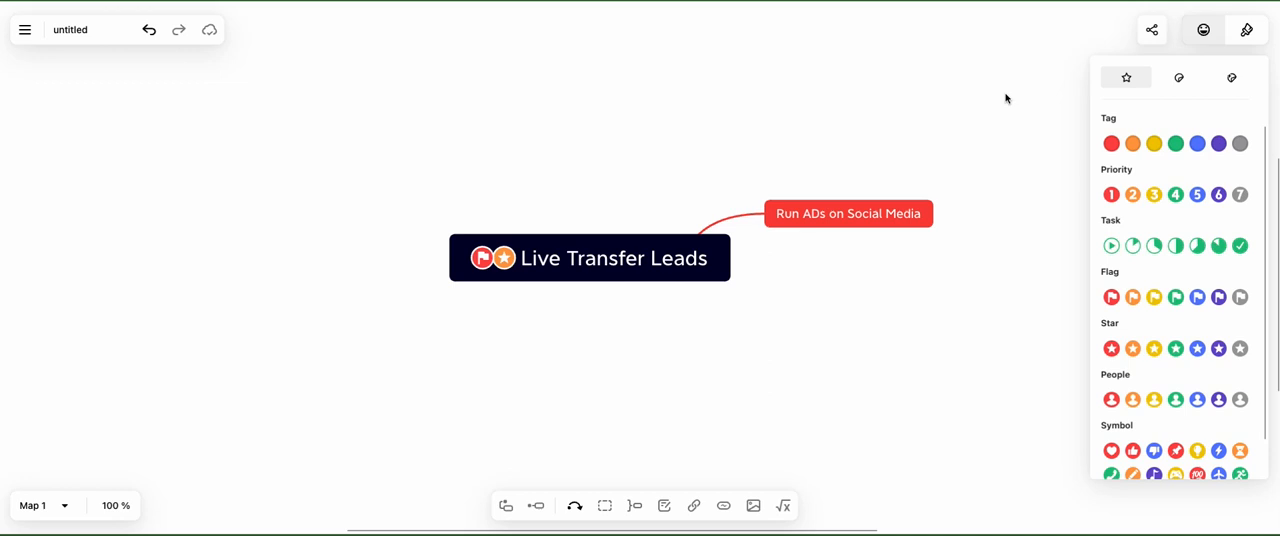
pyautogui.scroll(-3)
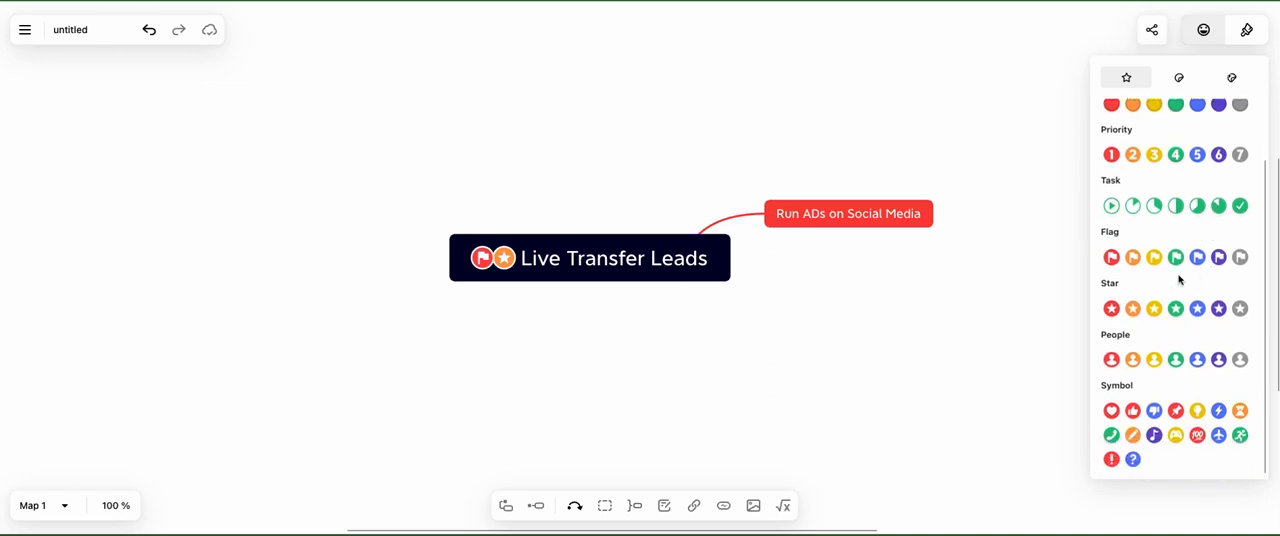
pyautogui.moveTo(1184, 336)
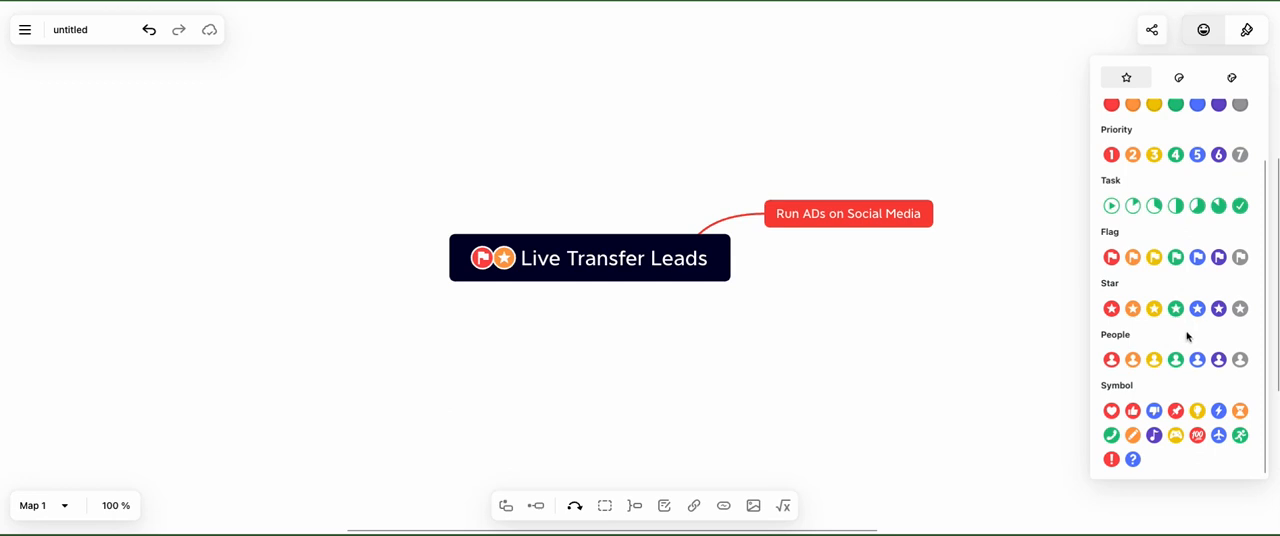
pyautogui.moveTo(756, 230)
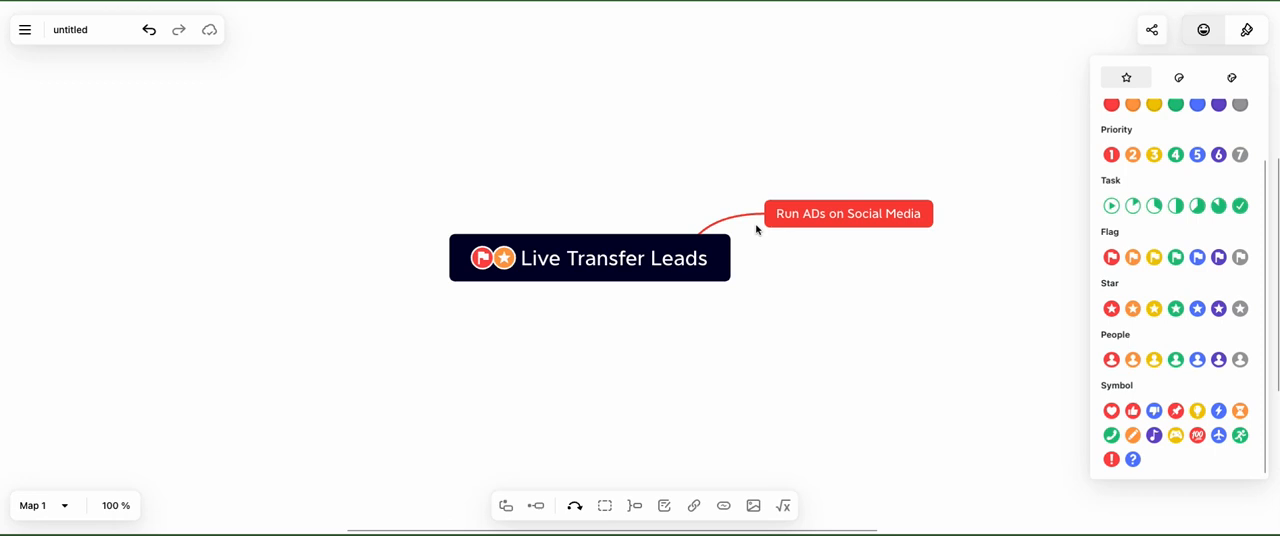
pyautogui.moveTo(876, 234)
pyautogui.write('Exclusive Leads')
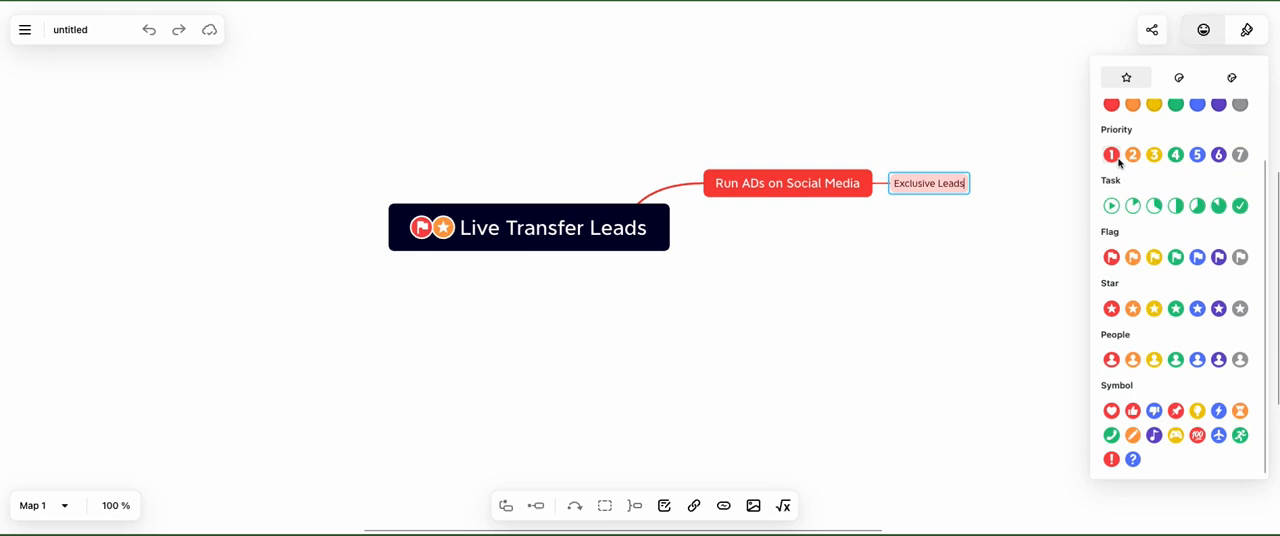
# Mark Exclusive Leads top priority and add 'Long Term Plan / Strategy' and 'Cost Per Lead' subtopics.
pyautogui.click(1112, 154)
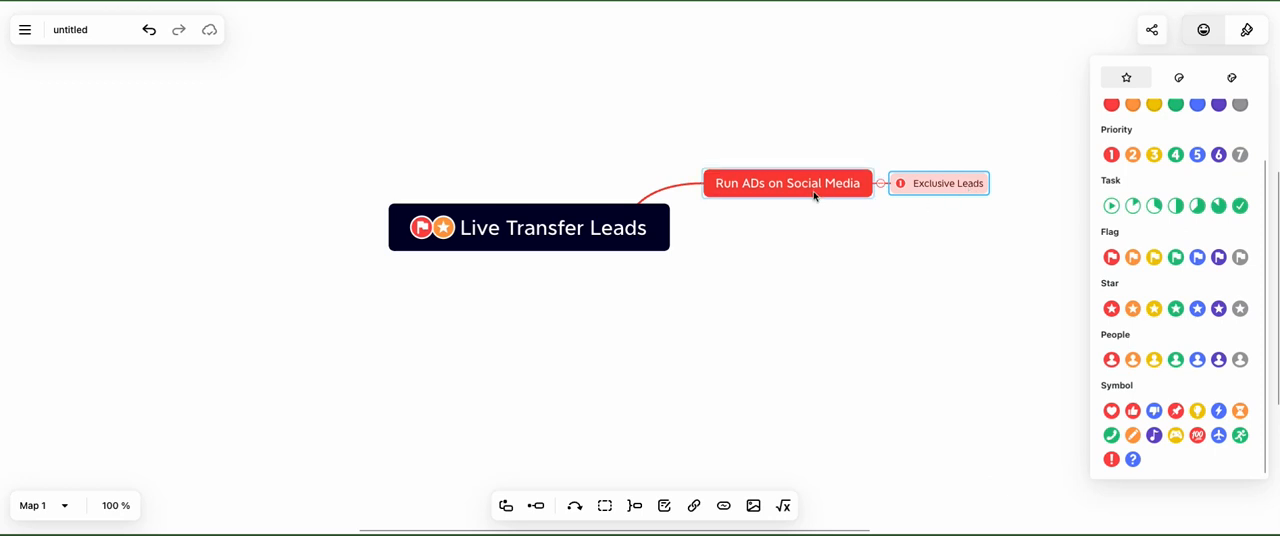
pyautogui.moveTo(884, 142)
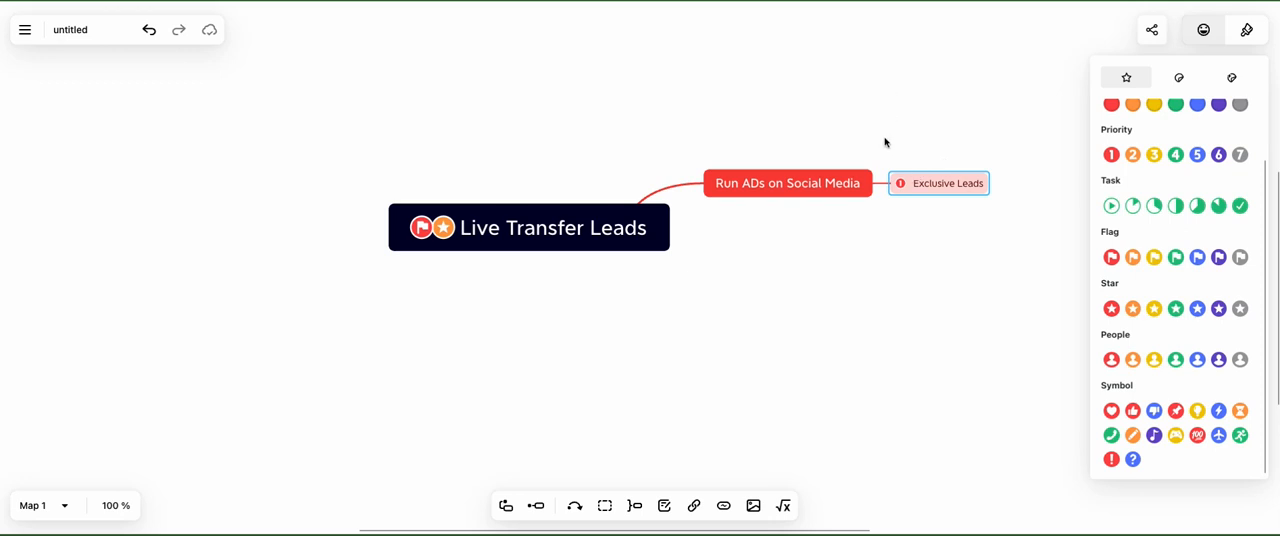
pyautogui.moveTo(882, 182)
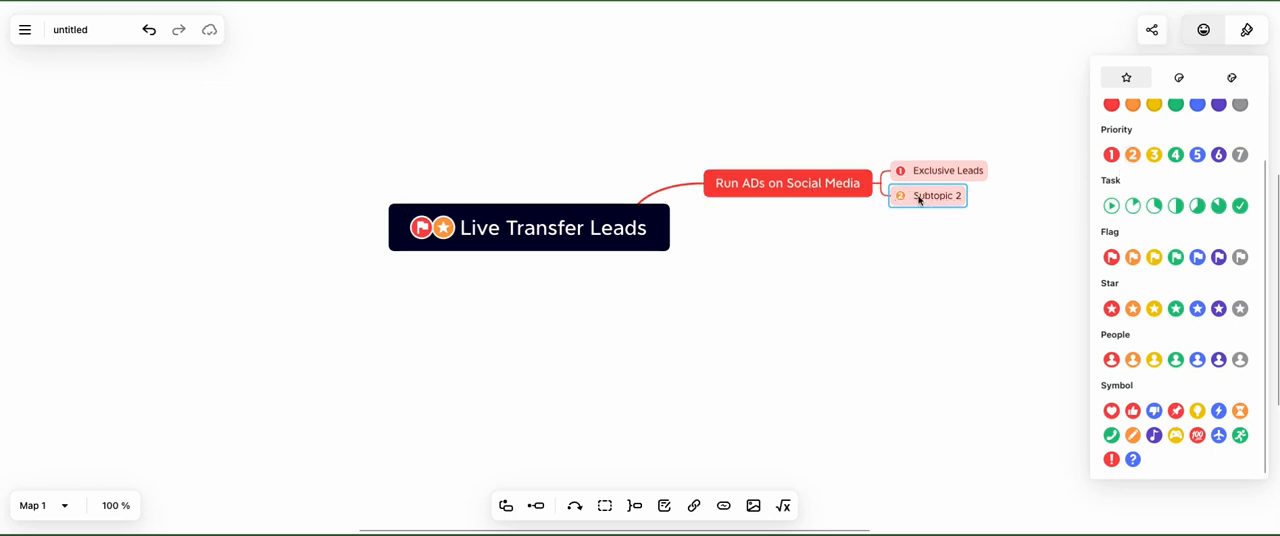
pyautogui.write('Long Term Plan / Strategy')
pyautogui.write('Cps')
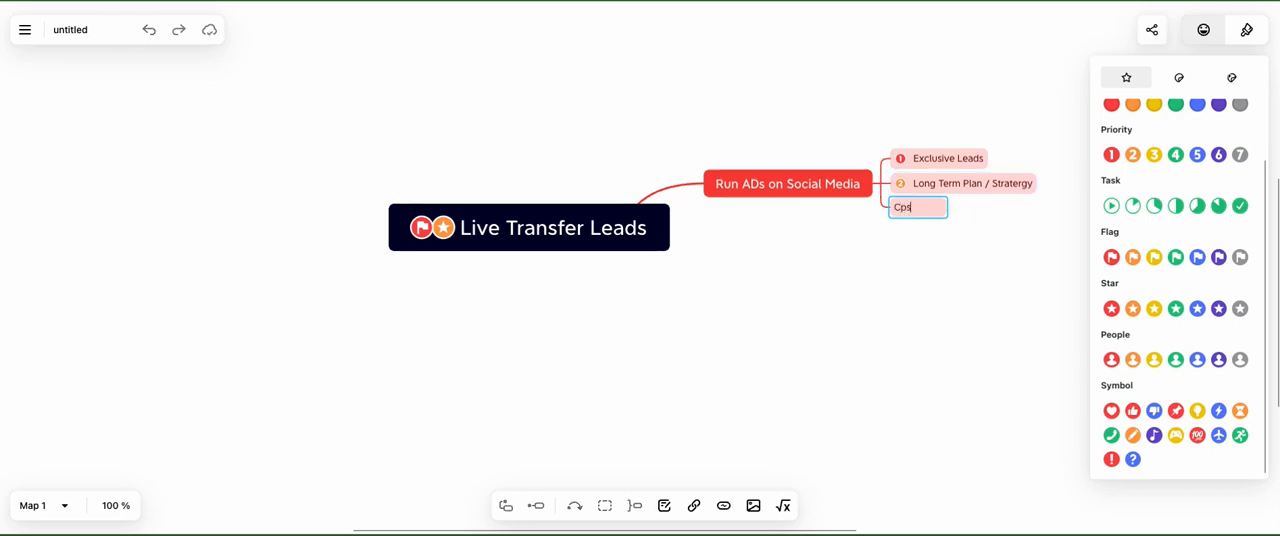
pyautogui.write('Cost Per A')
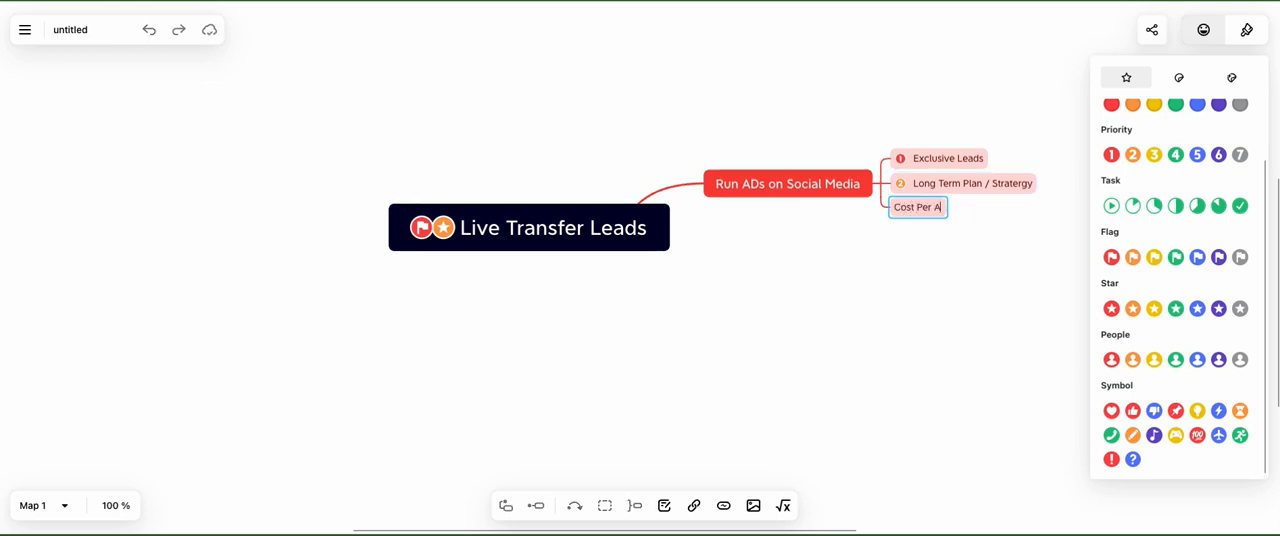
pyautogui.write('Lead')
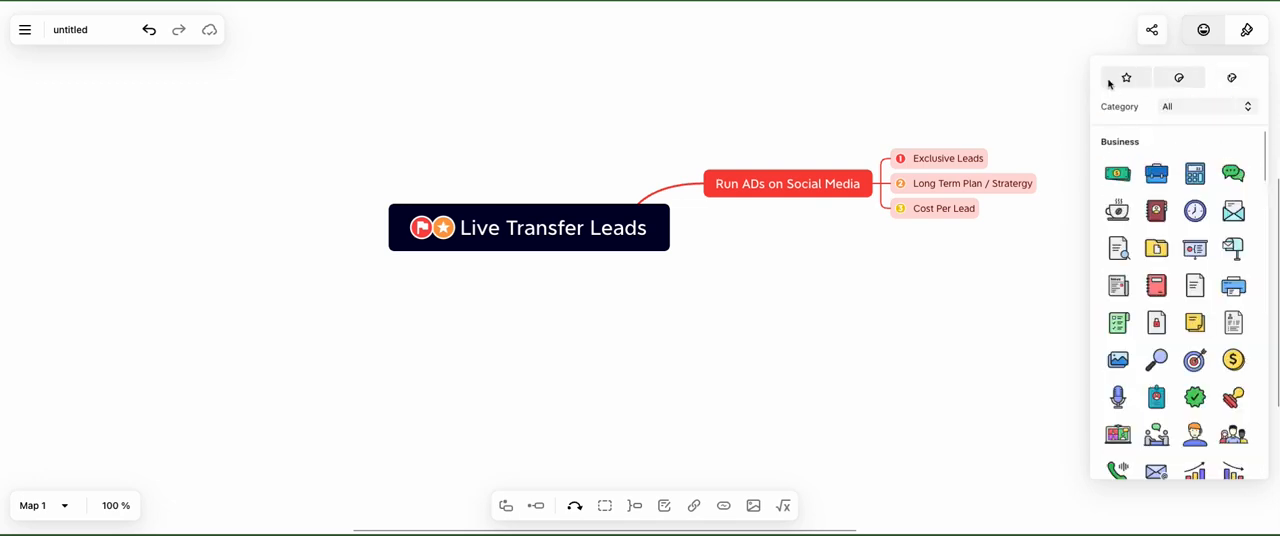
# Apply the Quaint colour theme to the whole map from Map settings.
pyautogui.click(1160, 78)
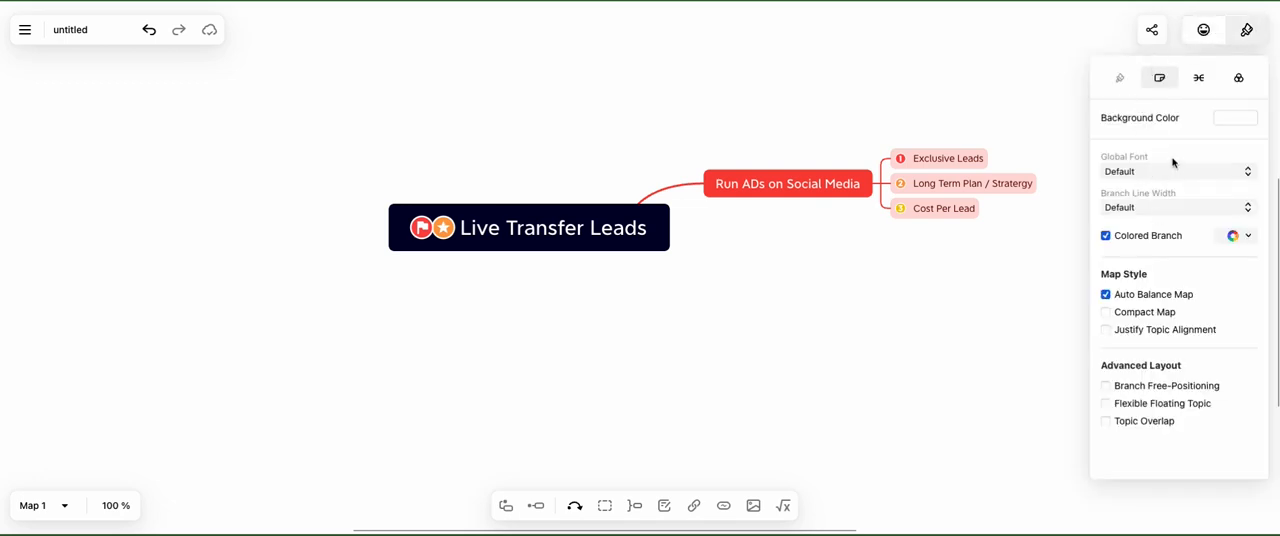
pyautogui.click(1176, 172)
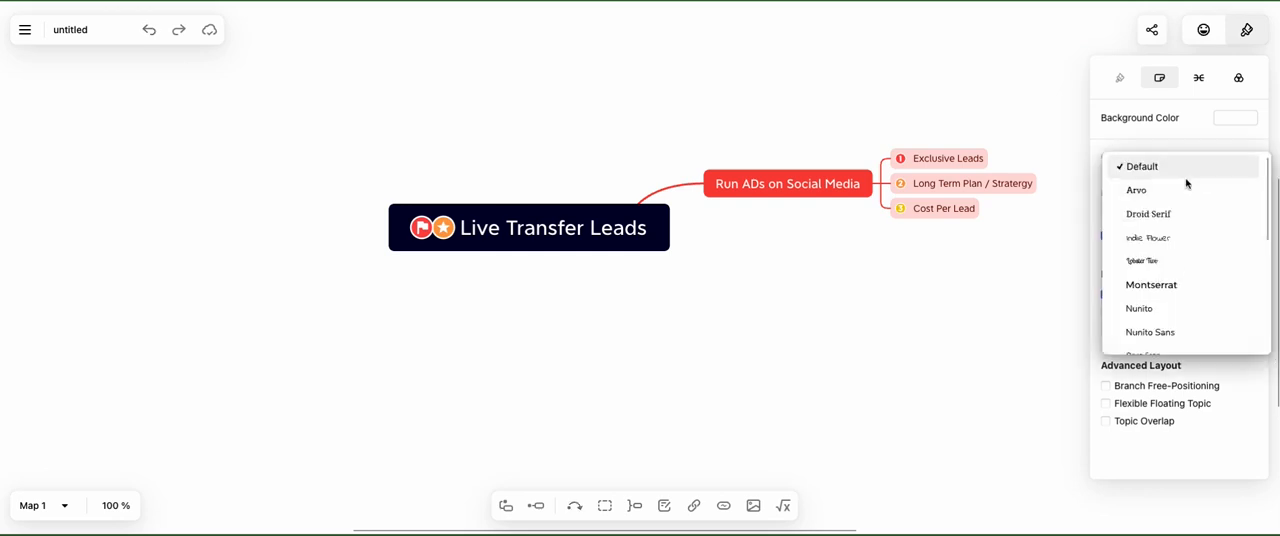
pyautogui.click(1238, 76)
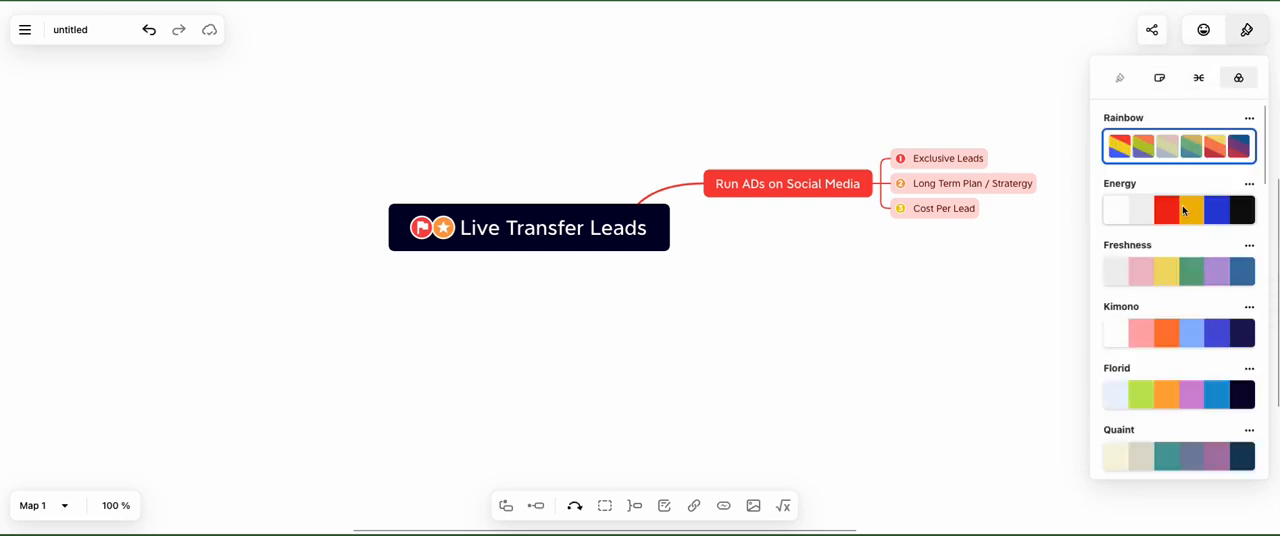
pyautogui.click(1178, 272)
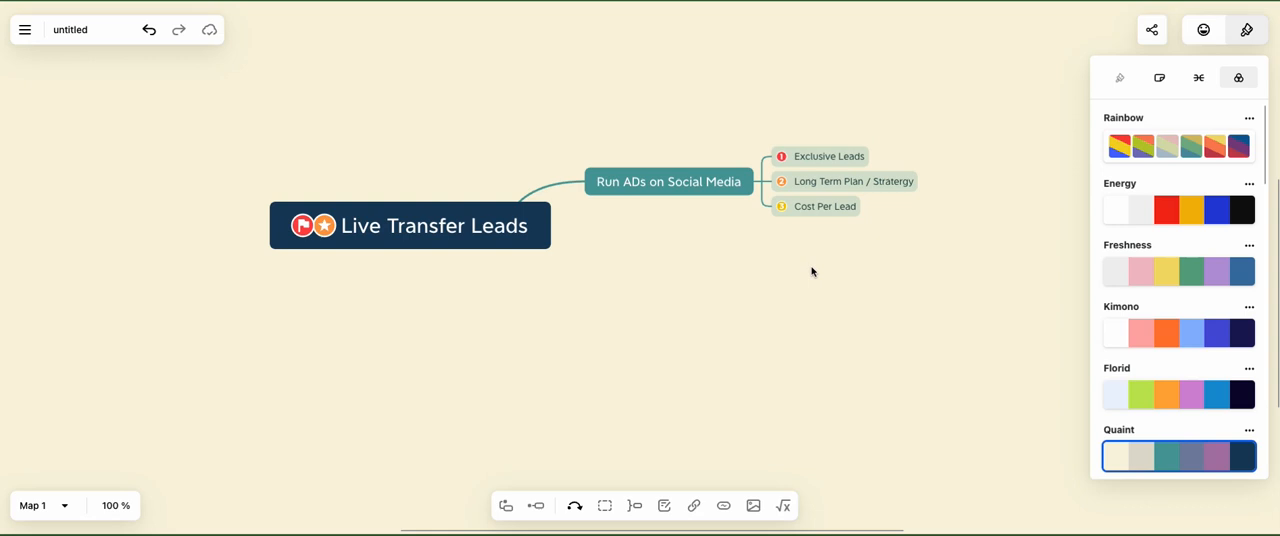
# Extend the Cost Per Lead topic to read 'Cost Per Lead $5 - $20'.
pyautogui.click(824, 206)
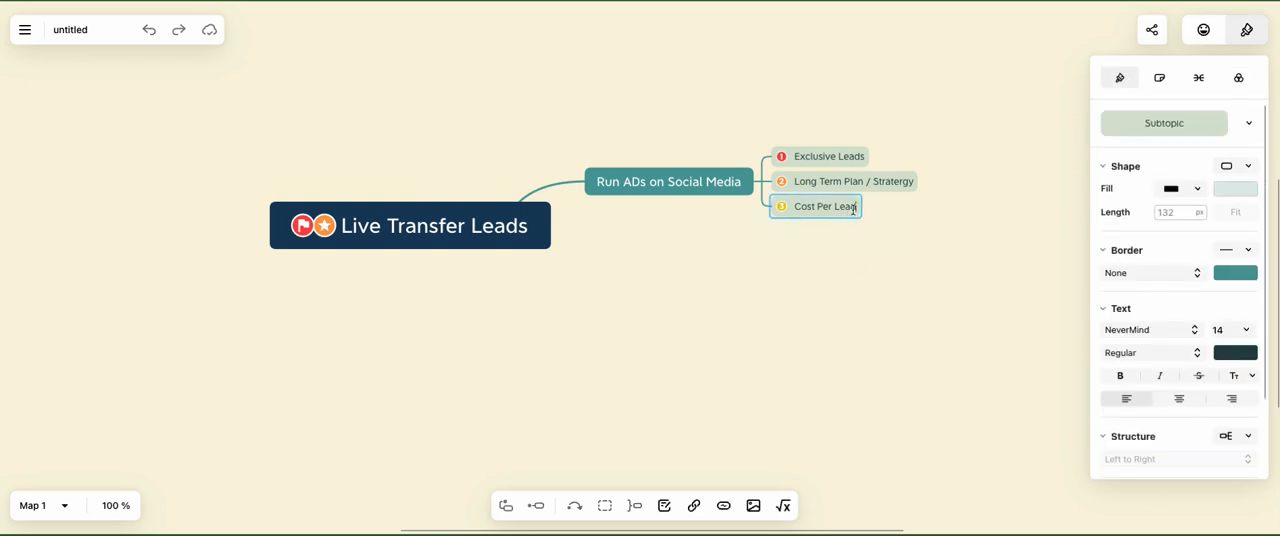
pyautogui.write('$5 -')
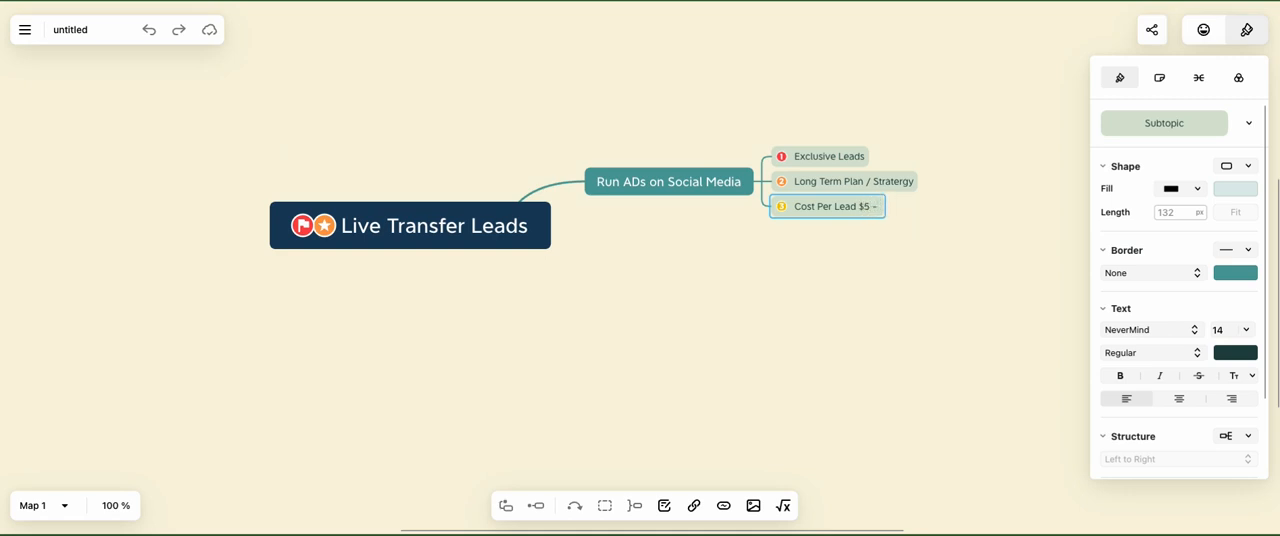
pyautogui.click(1238, 76)
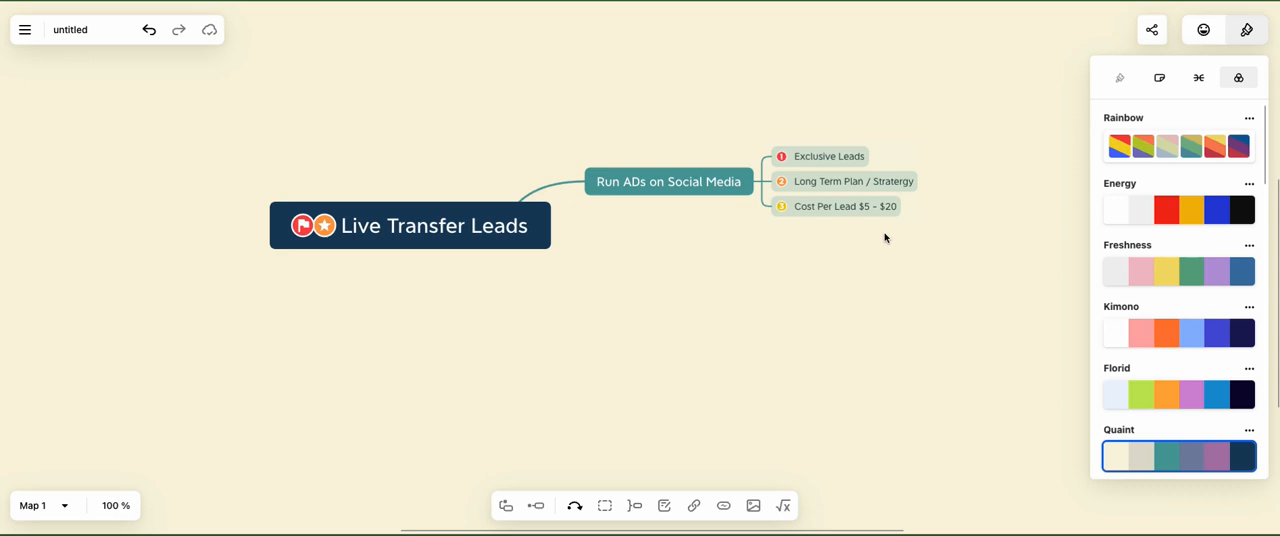
pyautogui.click(1120, 78)
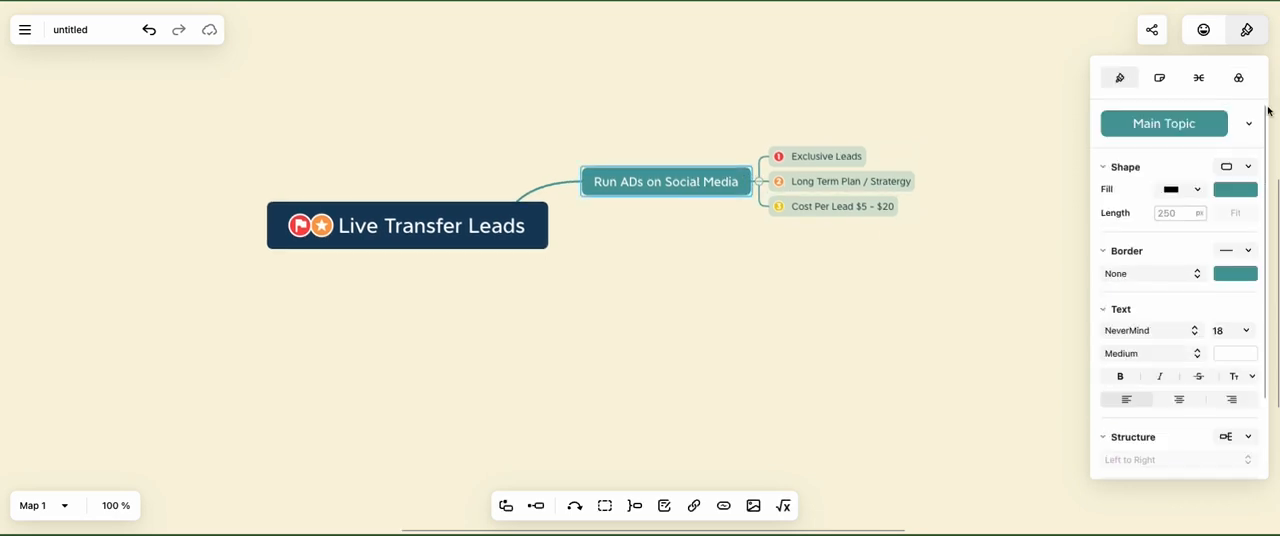
# Add a purple star marker to the Run ADs on Social Media topic.
pyautogui.click(1178, 76)
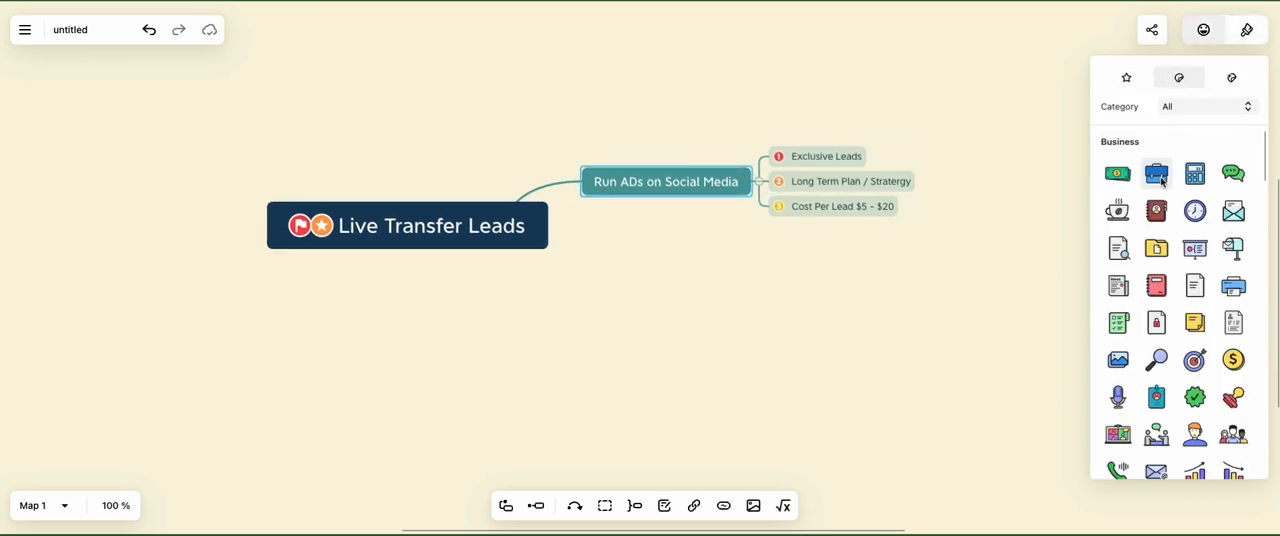
pyautogui.click(1126, 76)
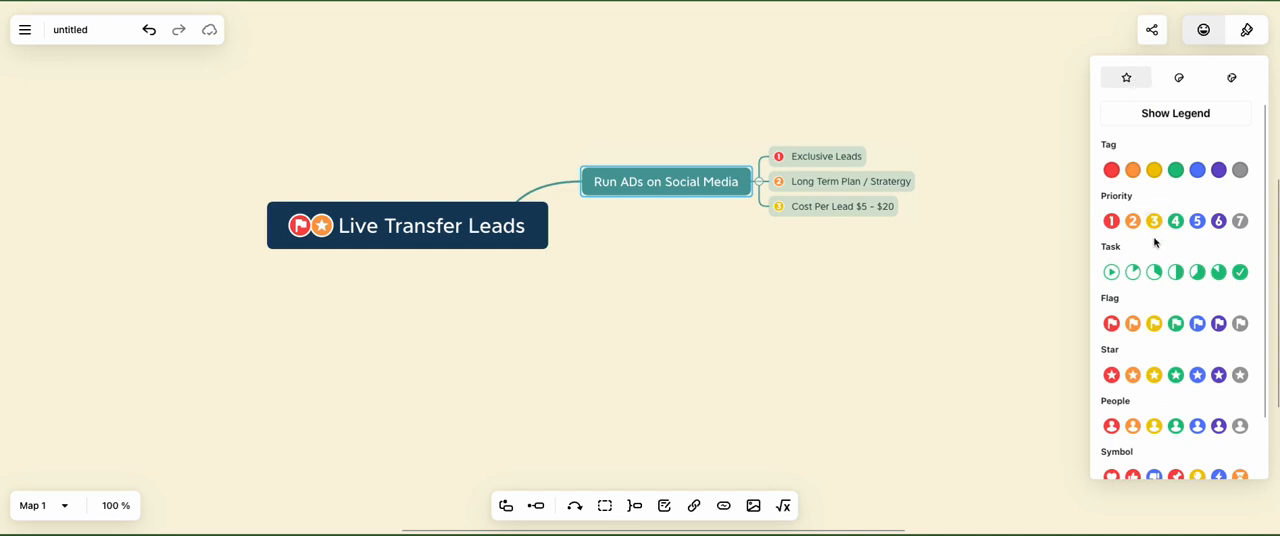
pyautogui.scroll(-3)
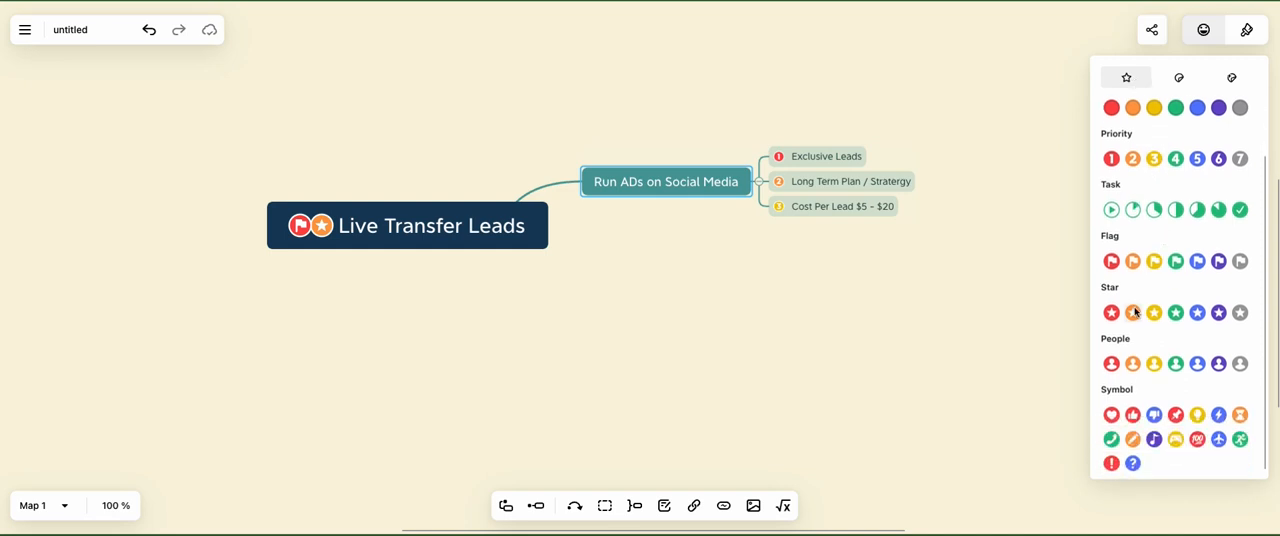
pyautogui.click(1218, 312)
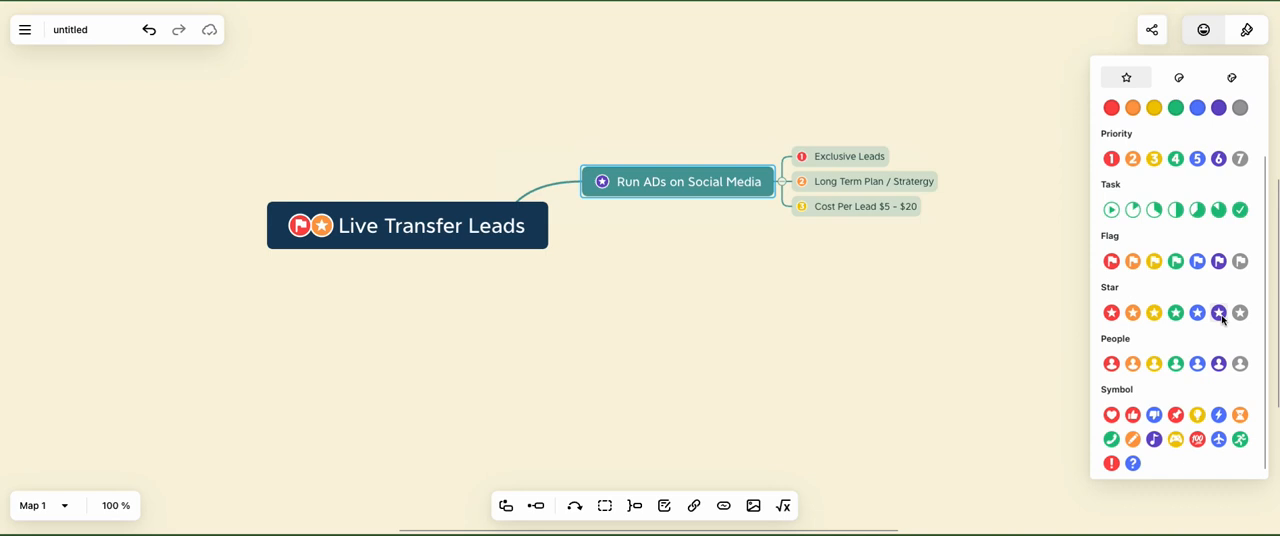
pyautogui.moveTo(1158, 384)
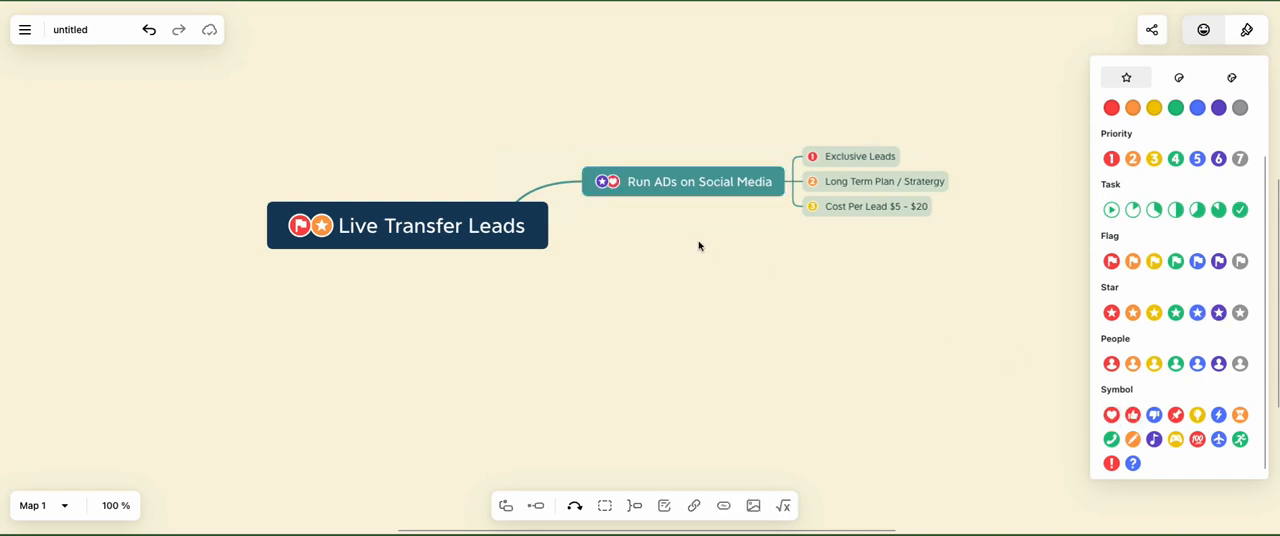
pyautogui.moveTo(770, 106)
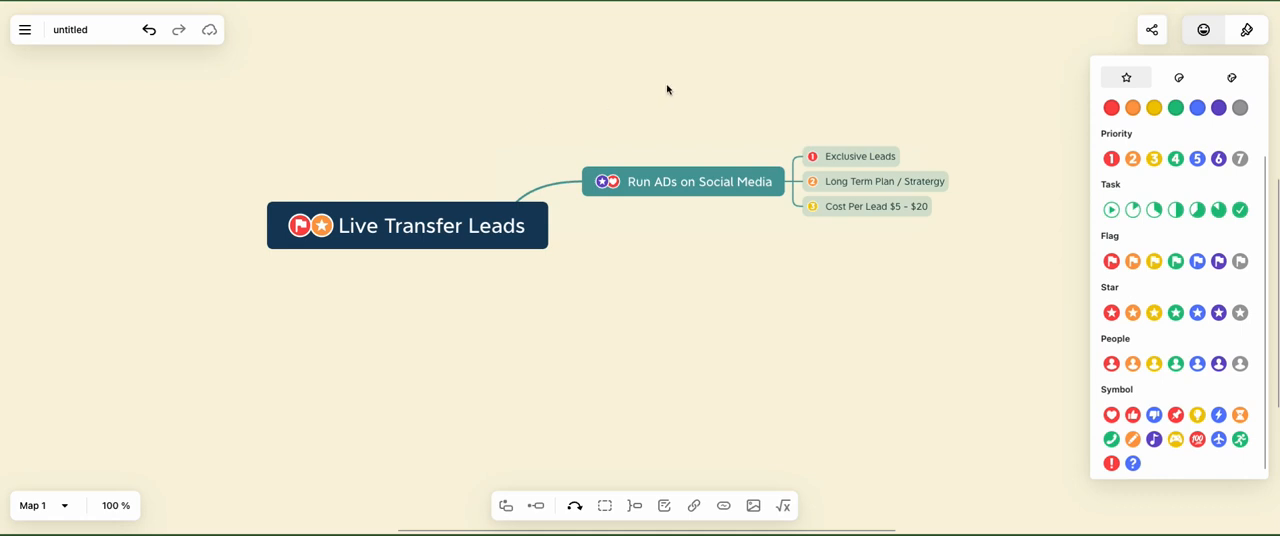
pyautogui.moveTo(912, 140)
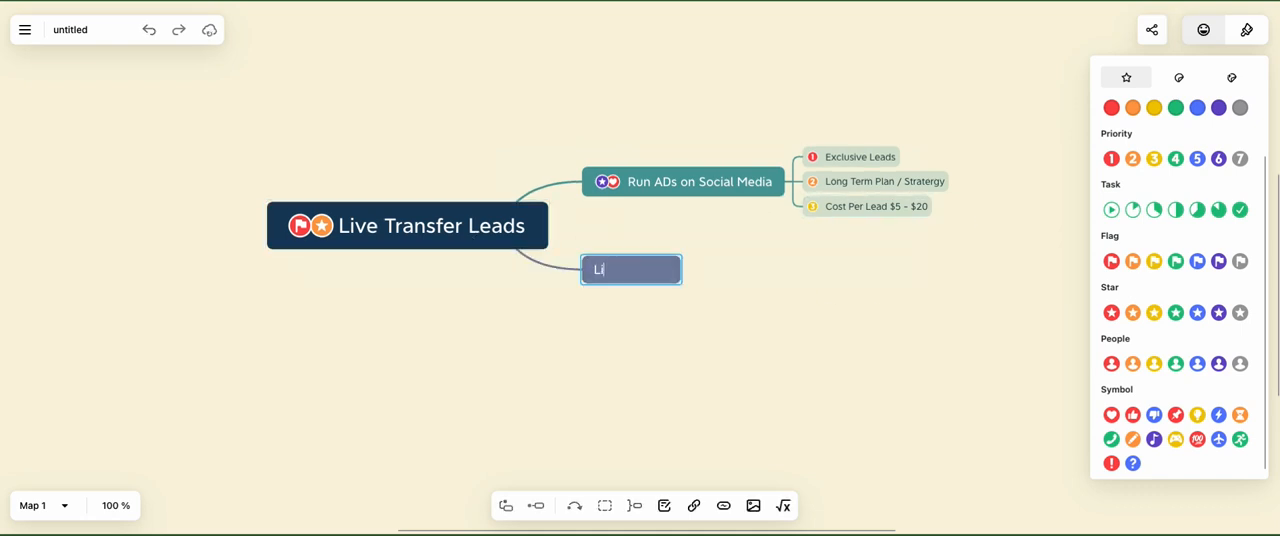
# Name the second branch 'Live Transfer Calls' and give it a marker icon.
pyautogui.write('Live Transfer')
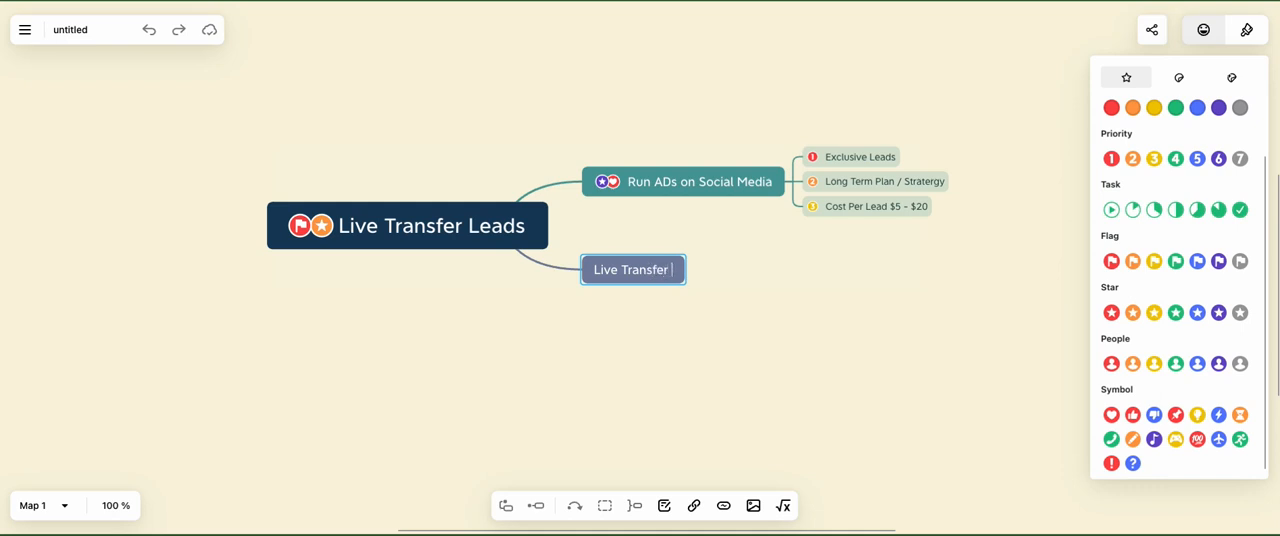
pyautogui.write('Cal')
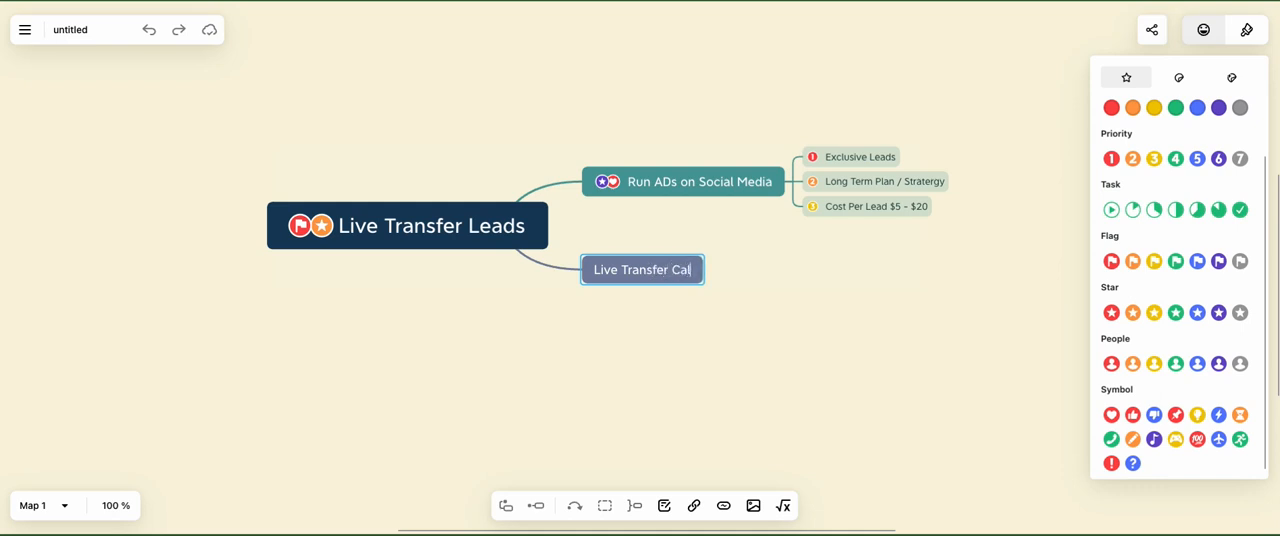
pyautogui.write('ls')
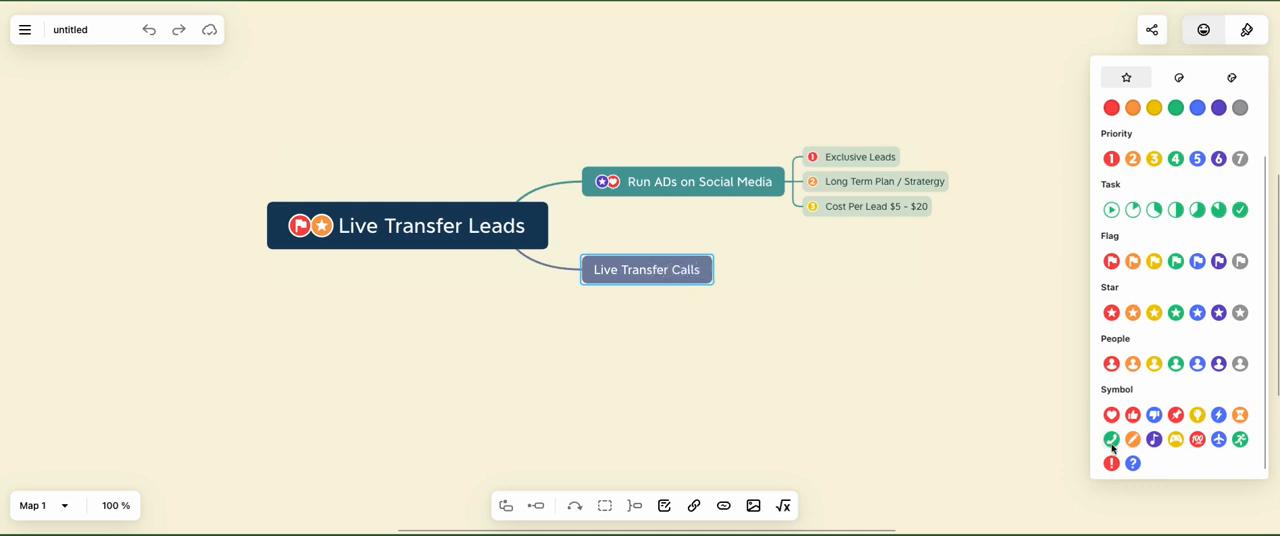
pyautogui.click(1112, 440)
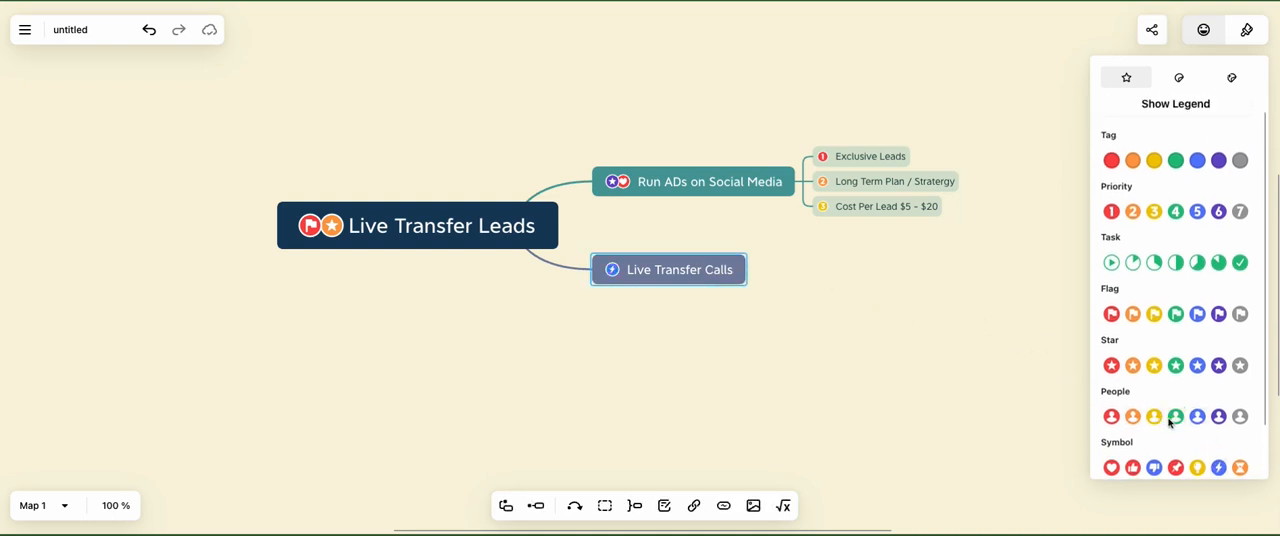
# Add a second icon to Live Transfer Calls and an icon to its new Connection subtopic.
pyautogui.click(1196, 416)
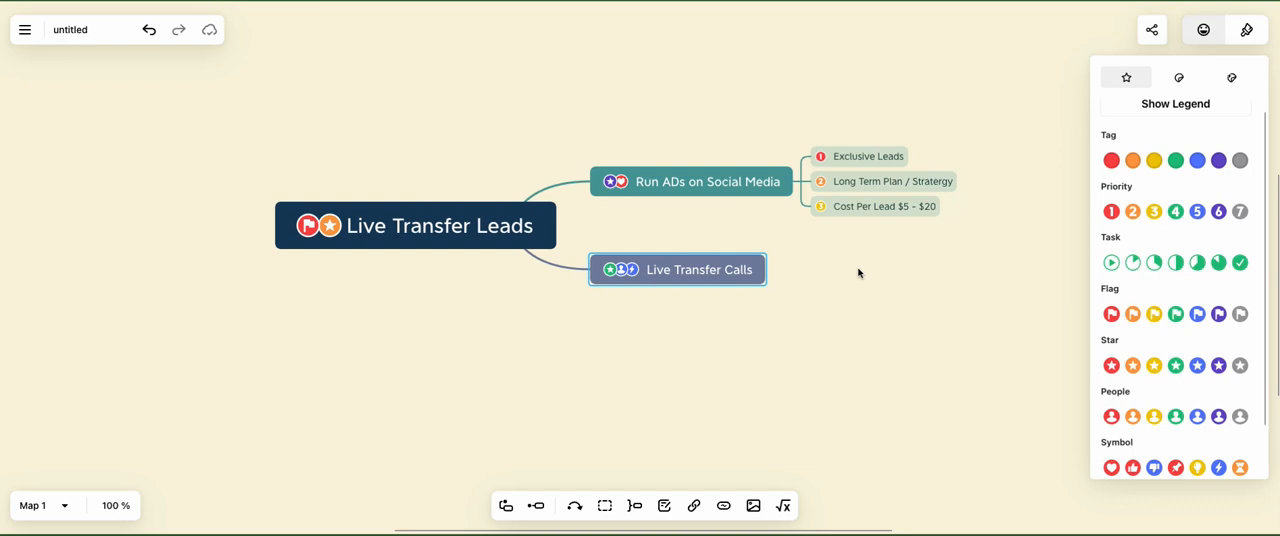
pyautogui.moveTo(692, 292)
pyautogui.write('Connection')
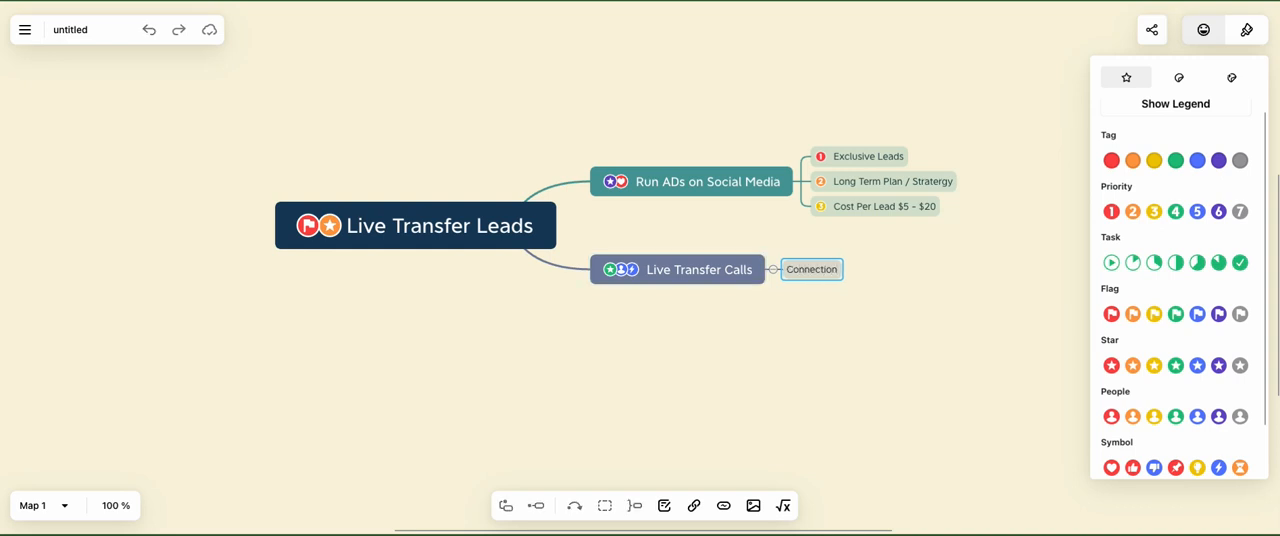
pyautogui.click(1110, 212)
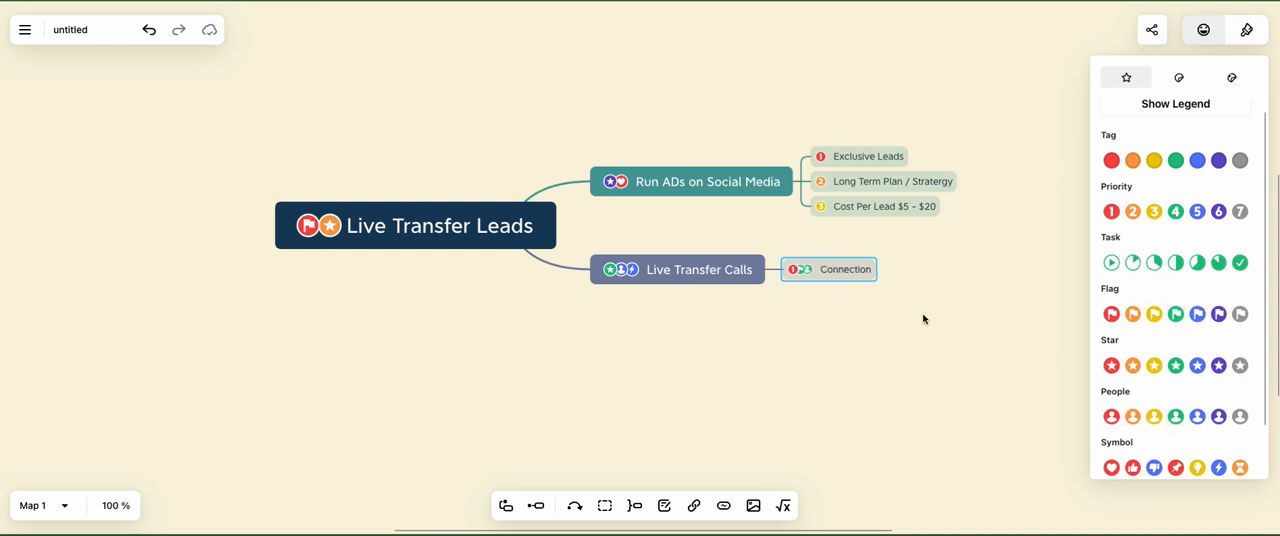
pyautogui.moveTo(996, 302)
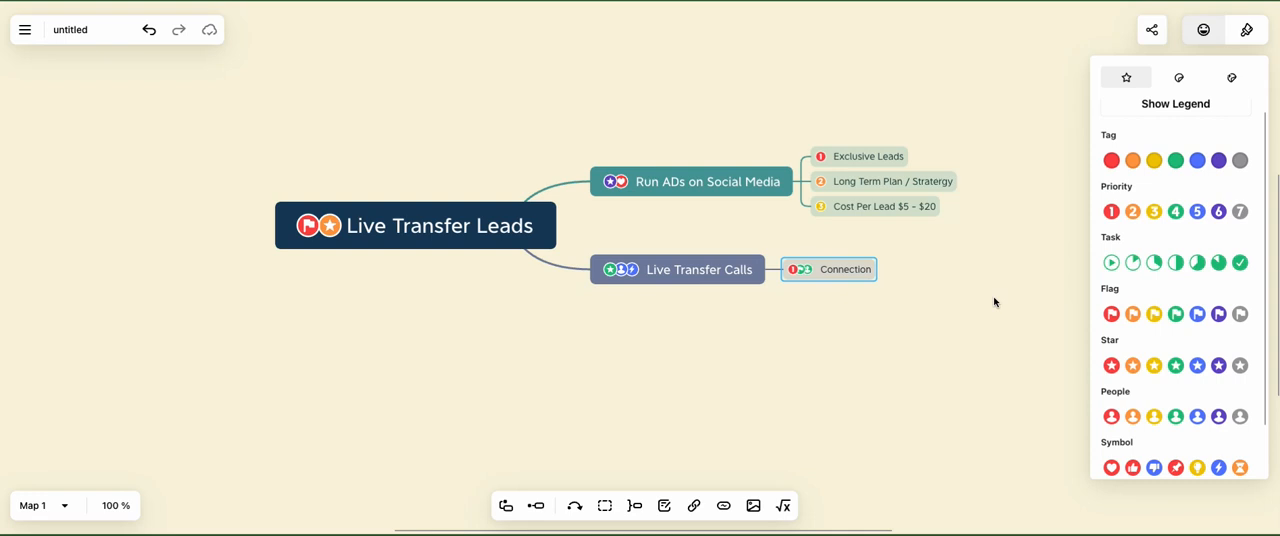
pyautogui.moveTo(950, 302)
pyautogui.write('Pre-Qu')
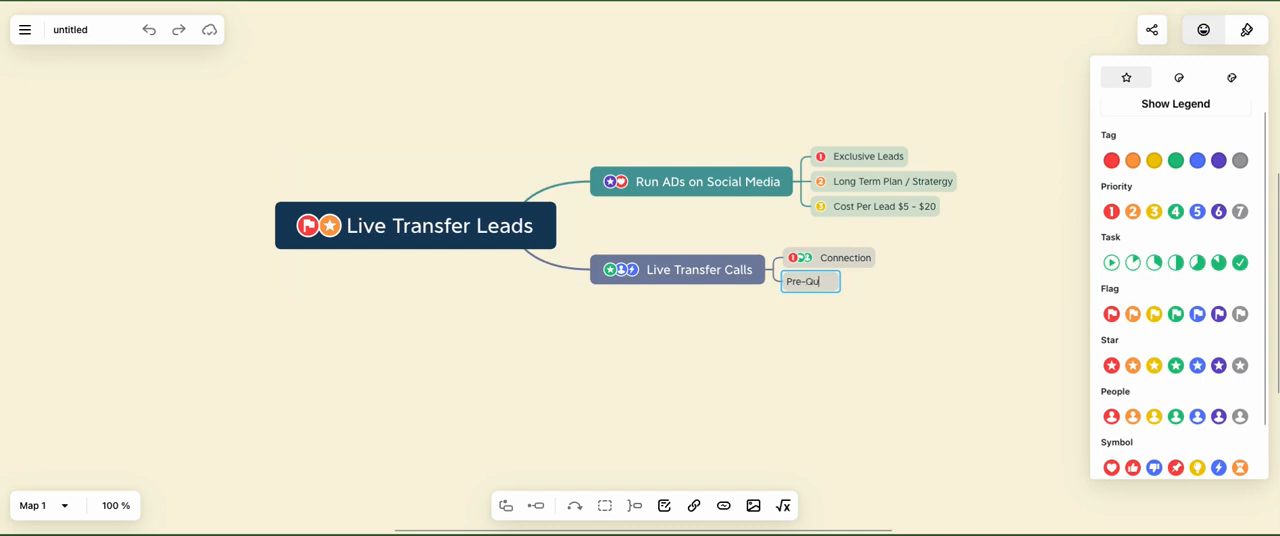
# Finish the Pre-Qualify subtopic under Live Transfer Calls and browse the marker icons.
pyautogui.write('ality')
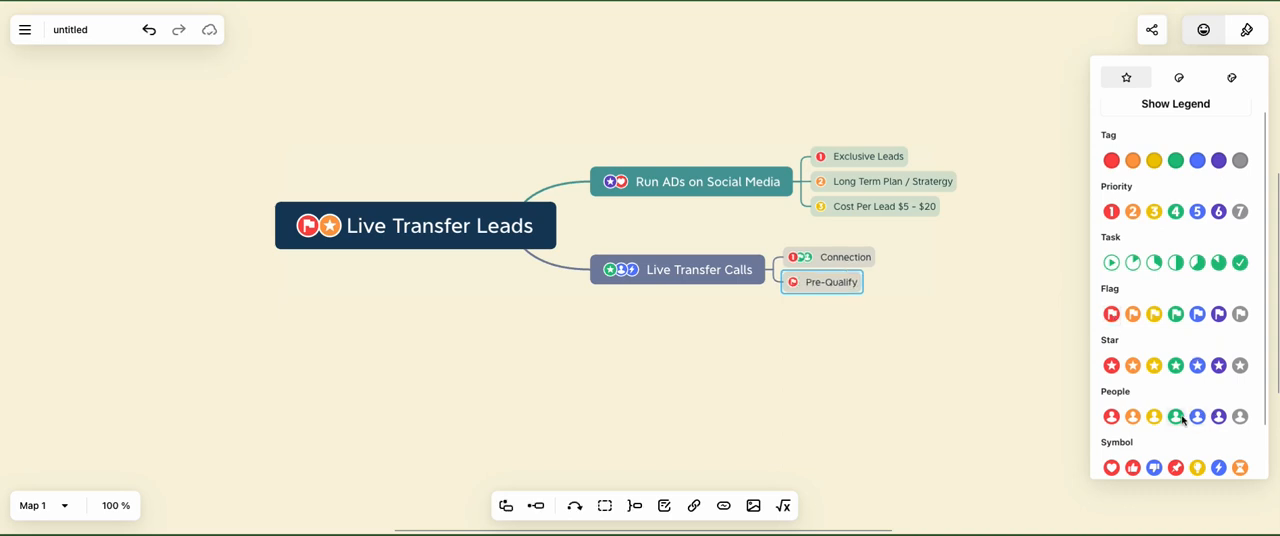
pyautogui.scroll(-3)
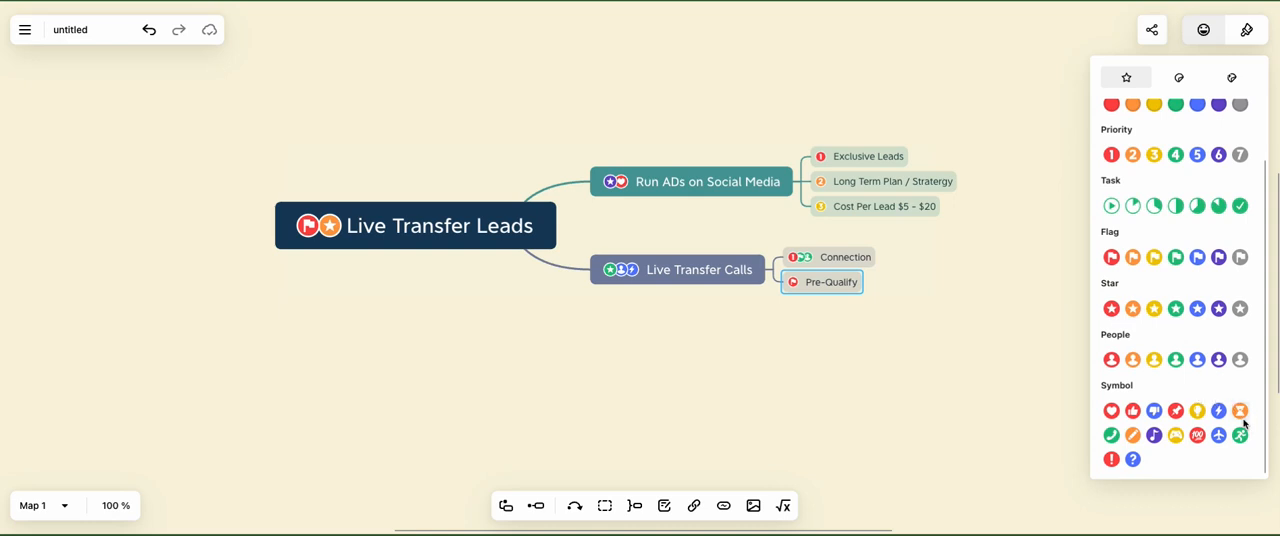
pyautogui.moveTo(1104, 480)
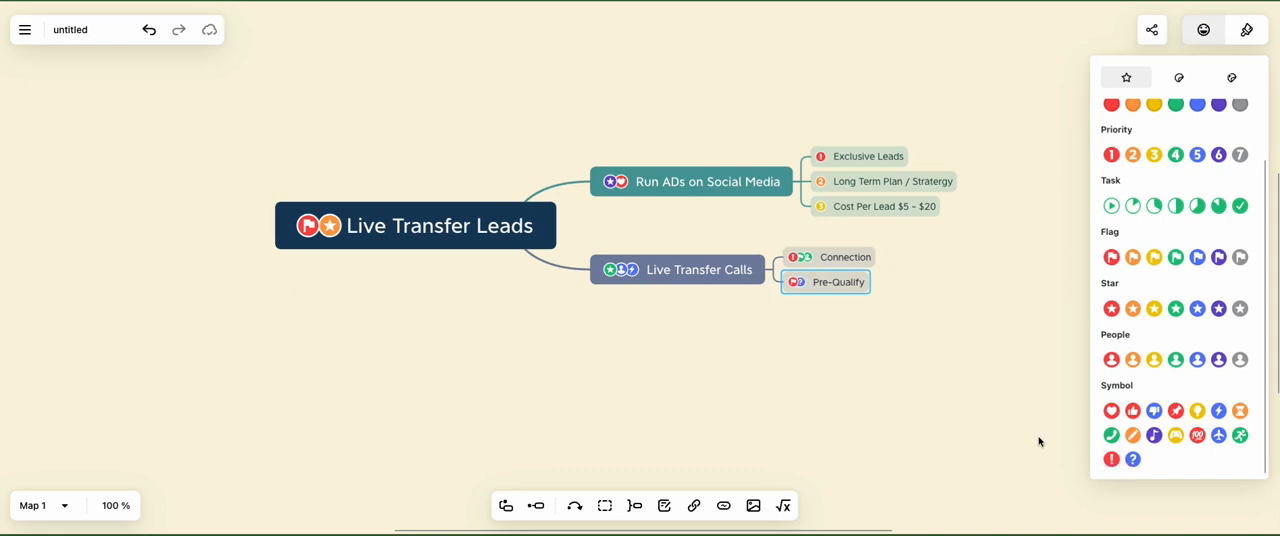
pyautogui.moveTo(986, 416)
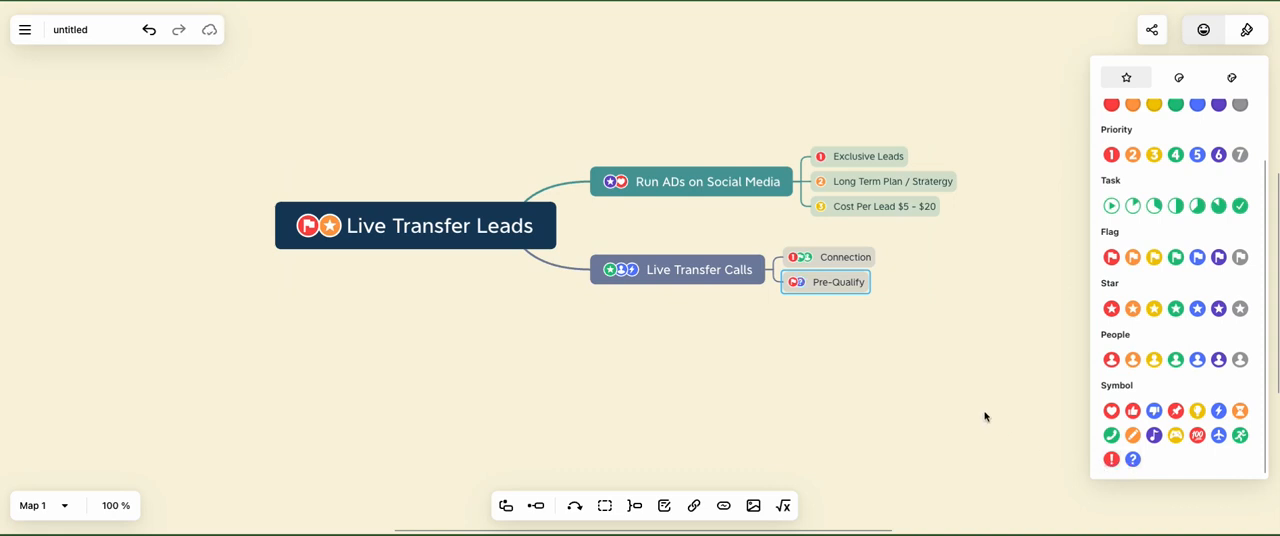
pyautogui.moveTo(1072, 296)
pyautogui.write('Call Them Again & Ask fo')
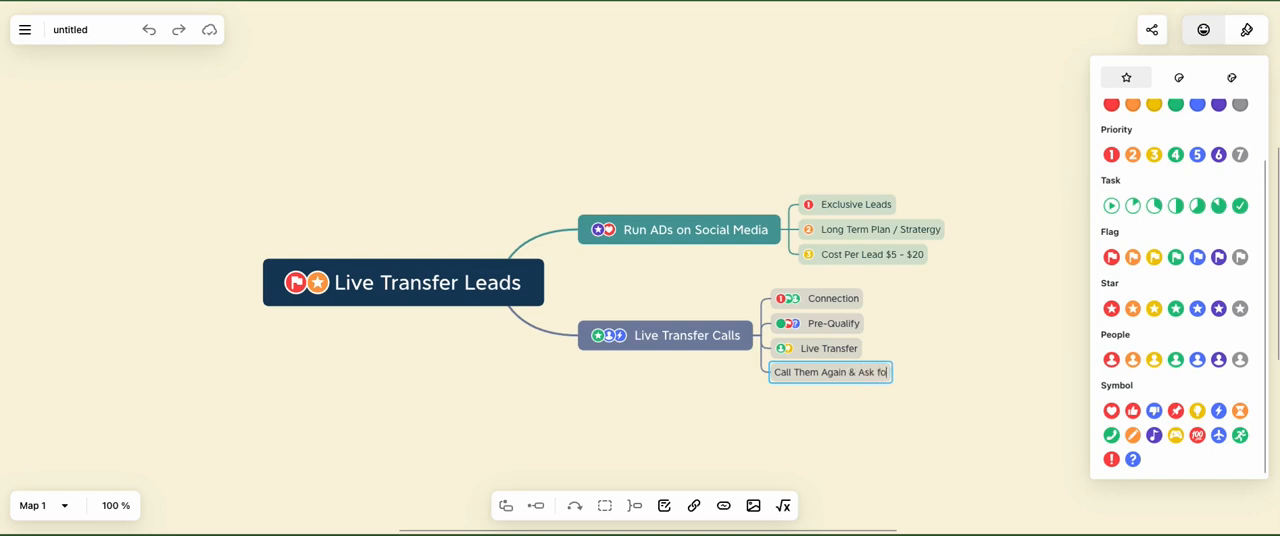
# Finish the subtopic text to read 'Call Them Again & Ask for Referrals'.
pyautogui.write('r Referral')
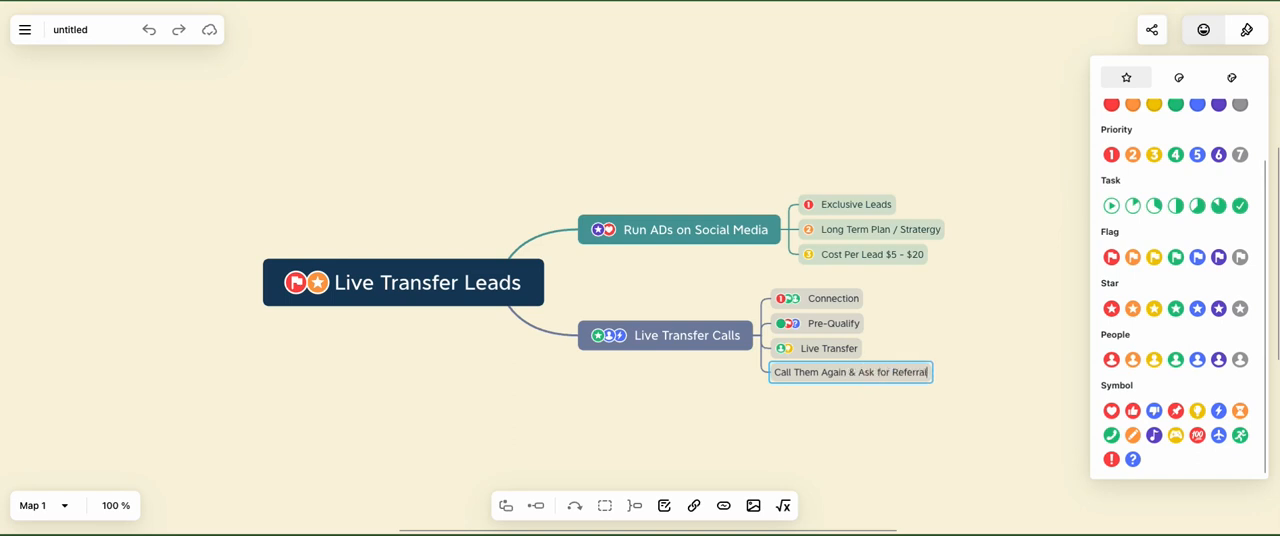
pyautogui.write('s')
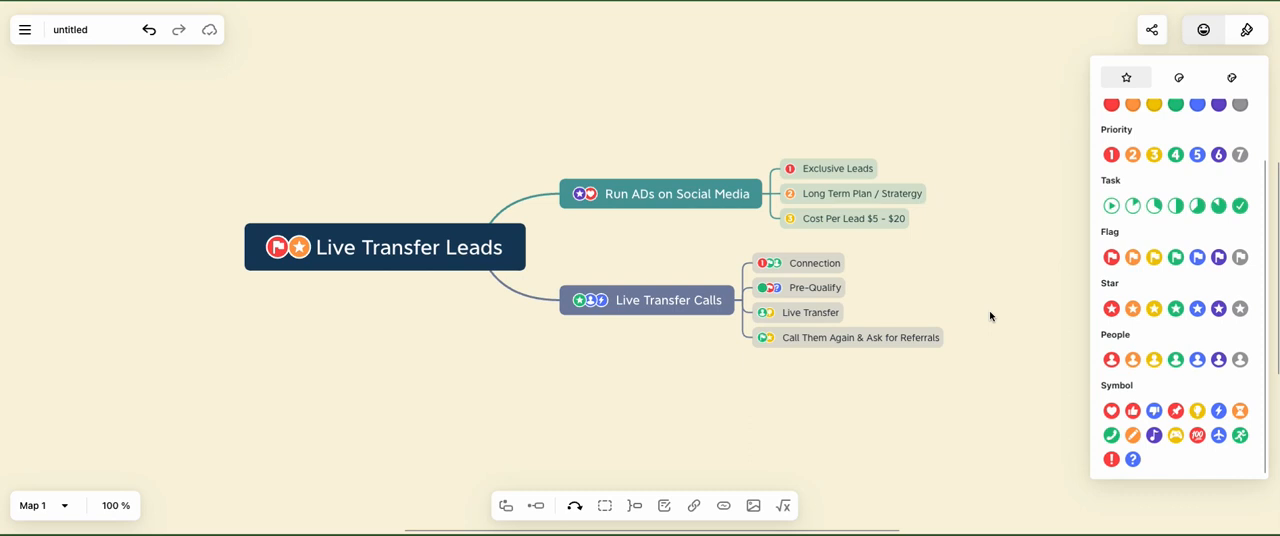
pyautogui.moveTo(1088, 196)
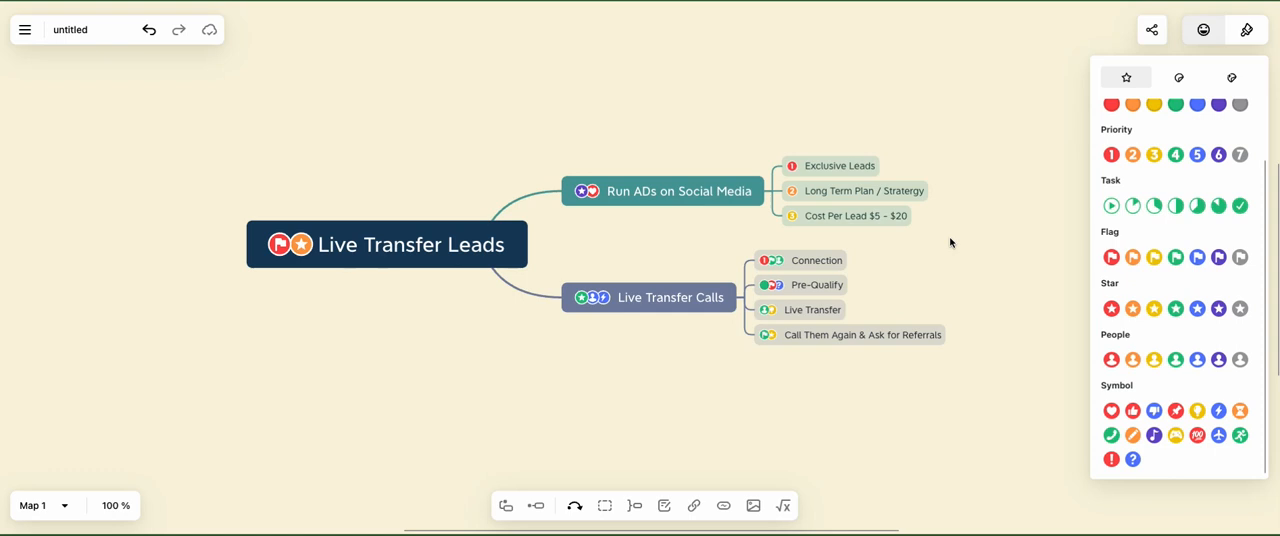
pyautogui.moveTo(490, 92)
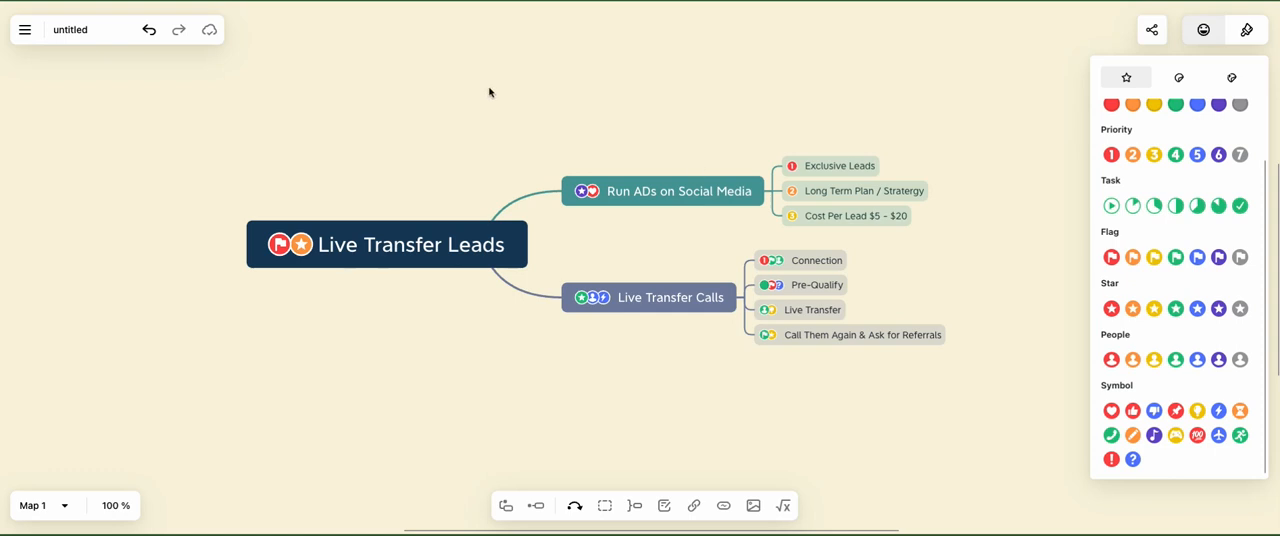
# Create a floating topic on empty canvas reading 'howtogetlifeinsuranceleads.com'.
pyautogui.doubleClick(488, 92)
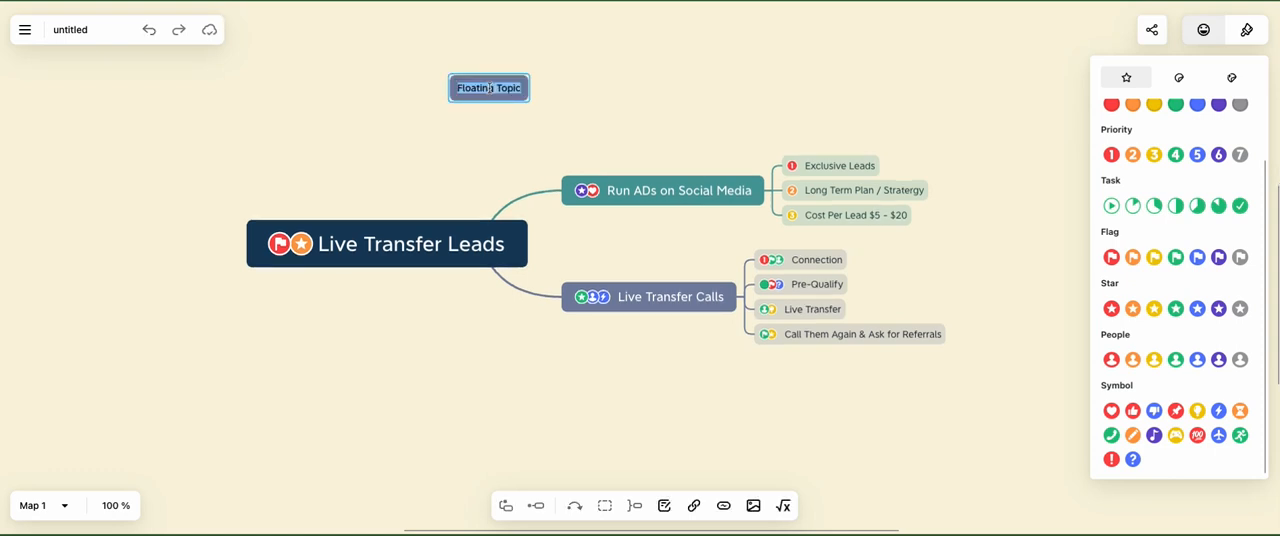
pyautogui.write('howtogetl')
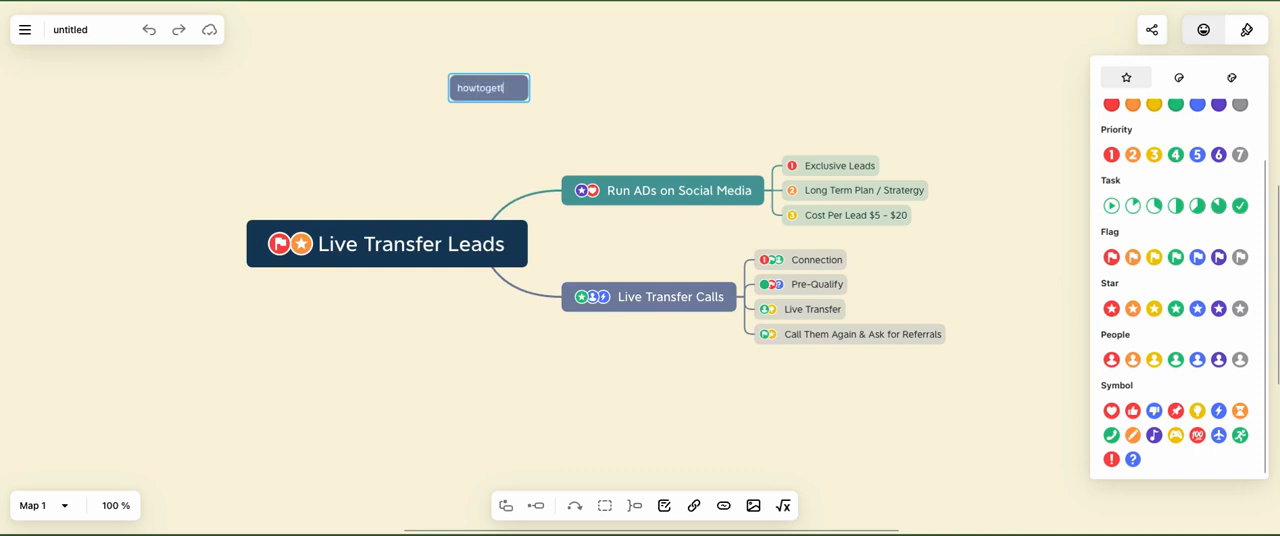
pyautogui.write('ifeinsuranceleads.com')
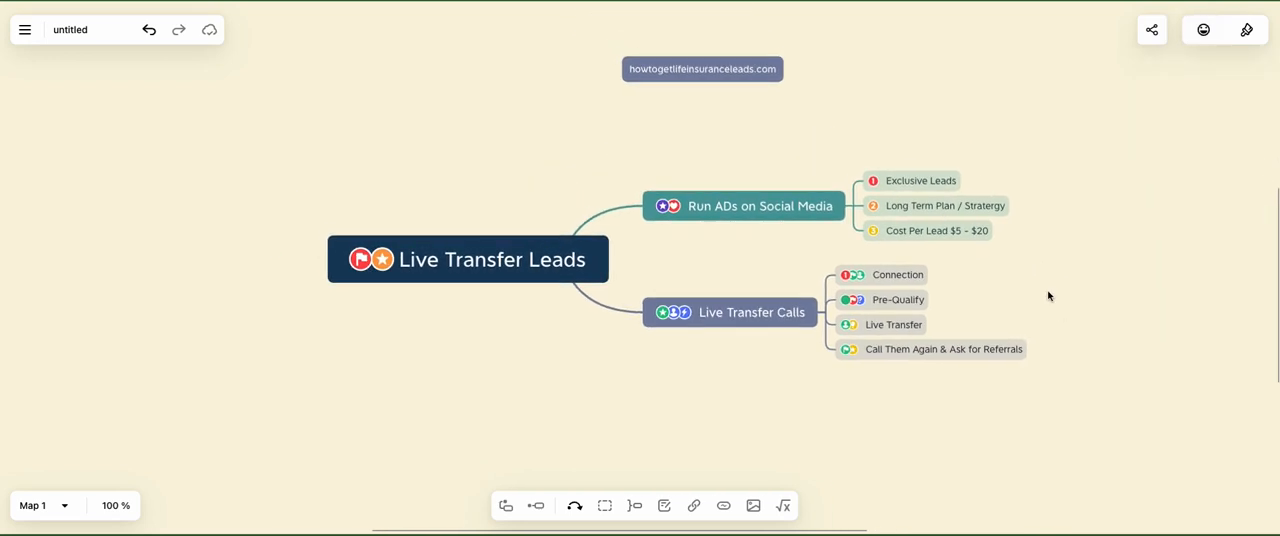
pyautogui.moveTo(812, 280)
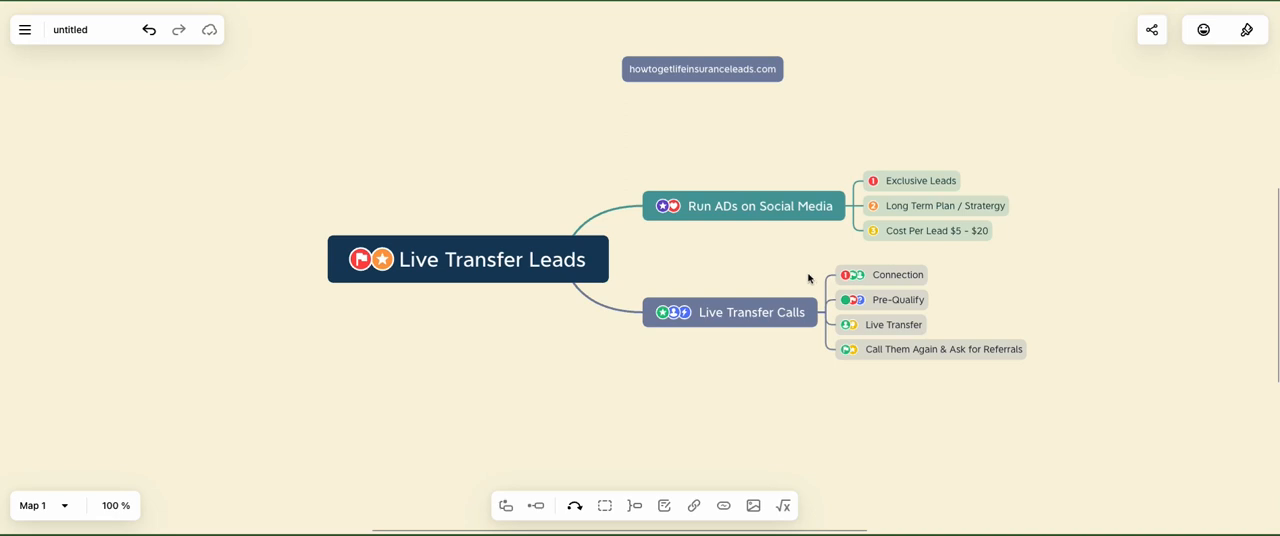
pyautogui.click(468, 260)
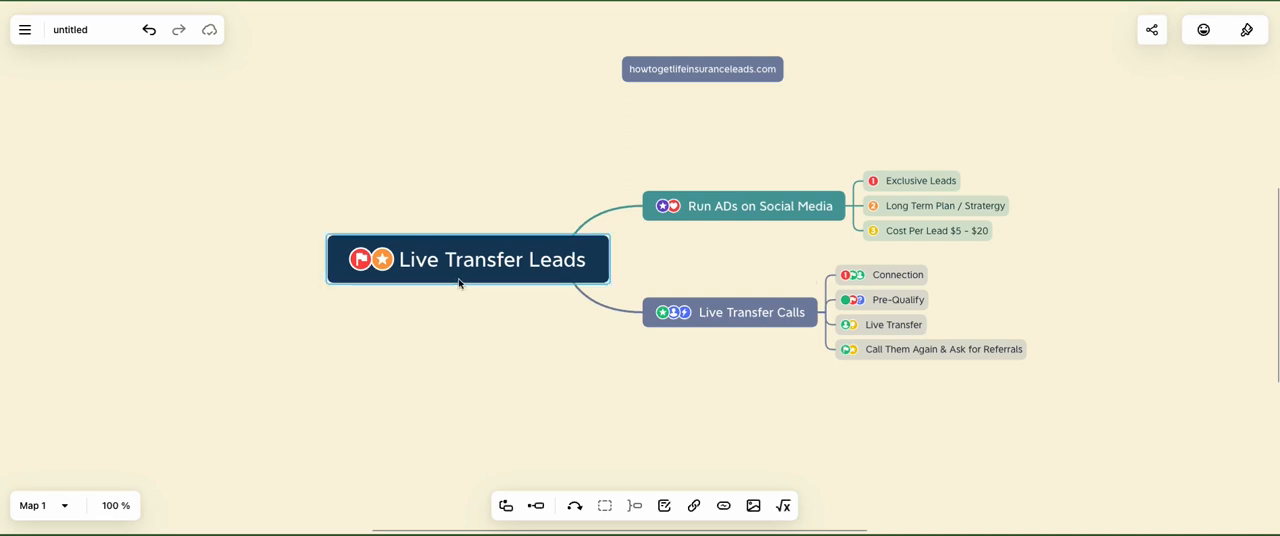
pyautogui.moveTo(368, 212)
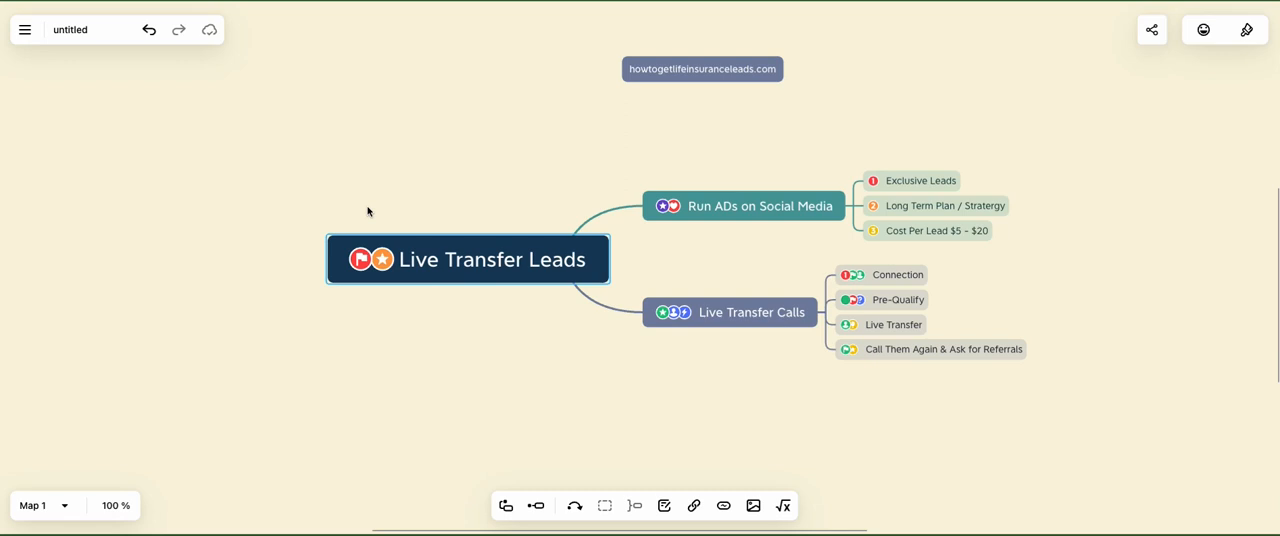
pyautogui.moveTo(896, 364)
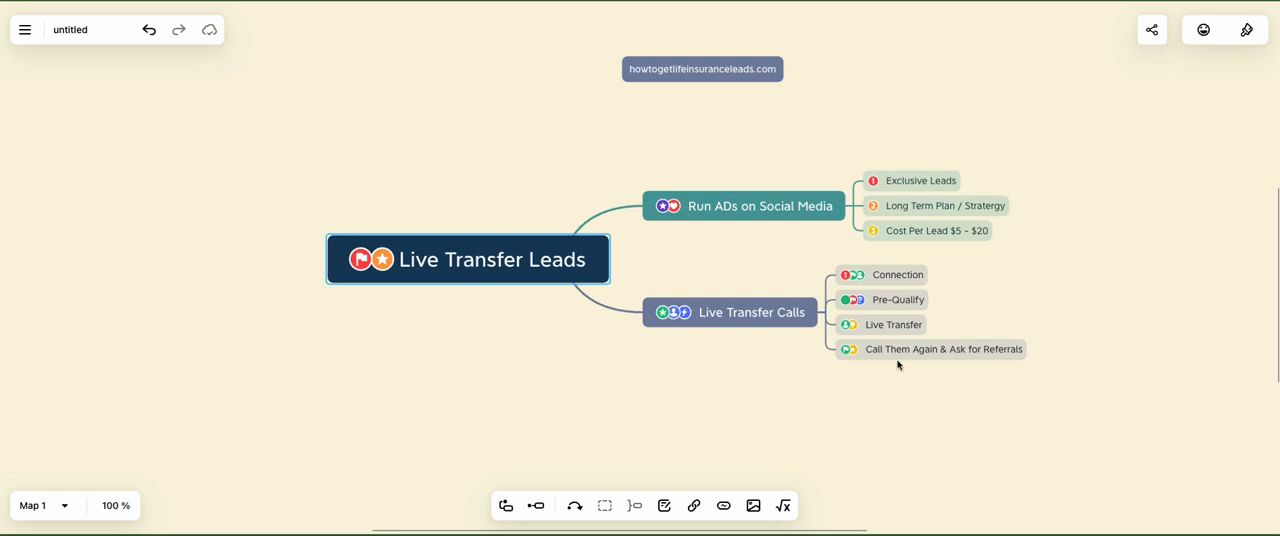
pyautogui.moveTo(154, 356)
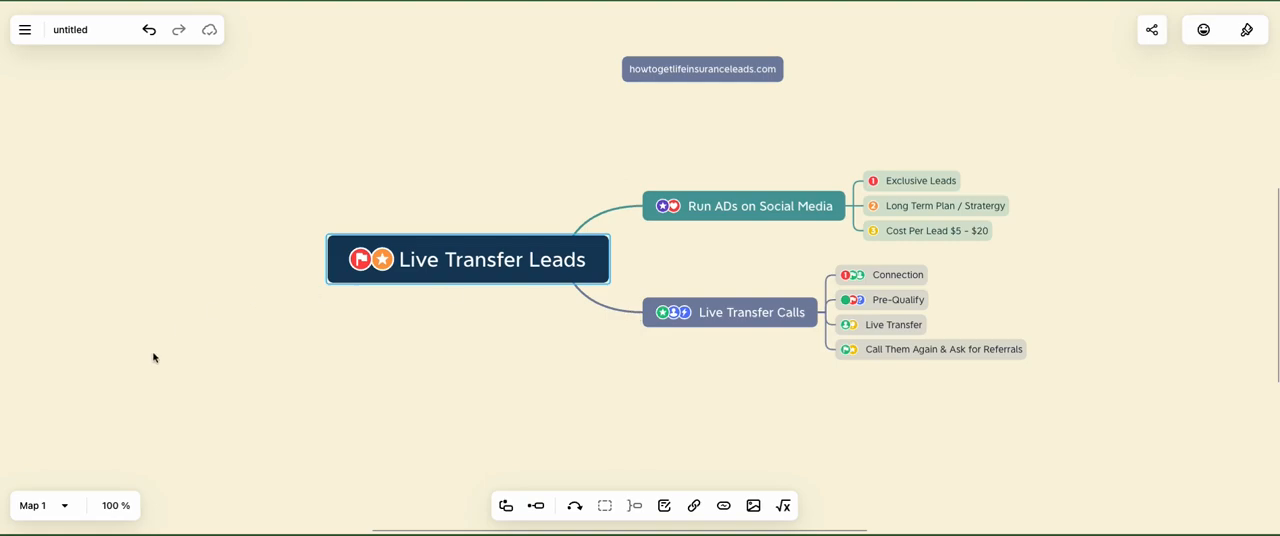